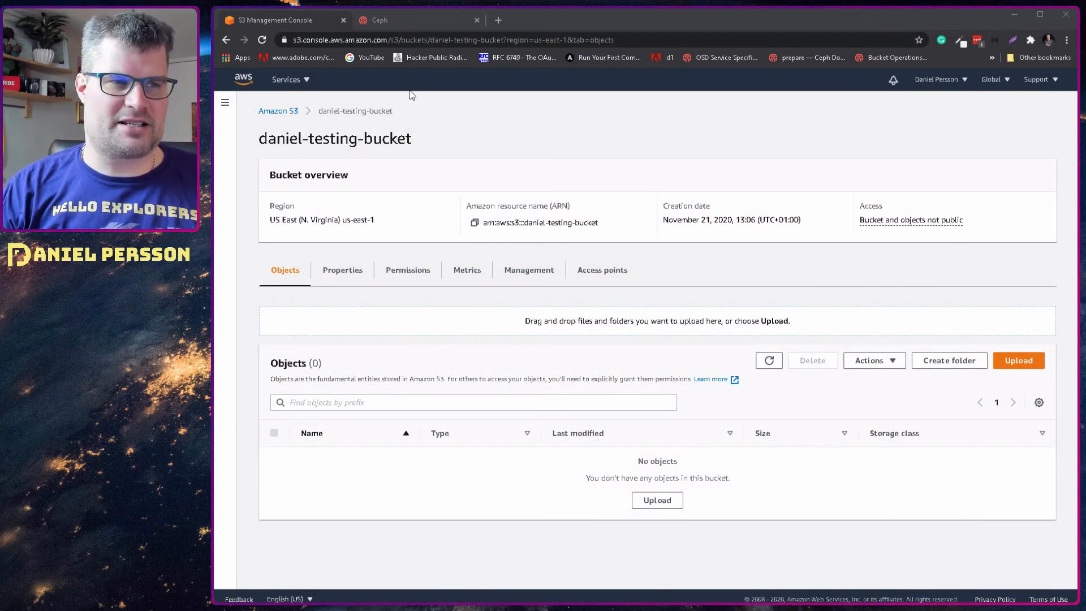
pyautogui.moveTo(463, 124)
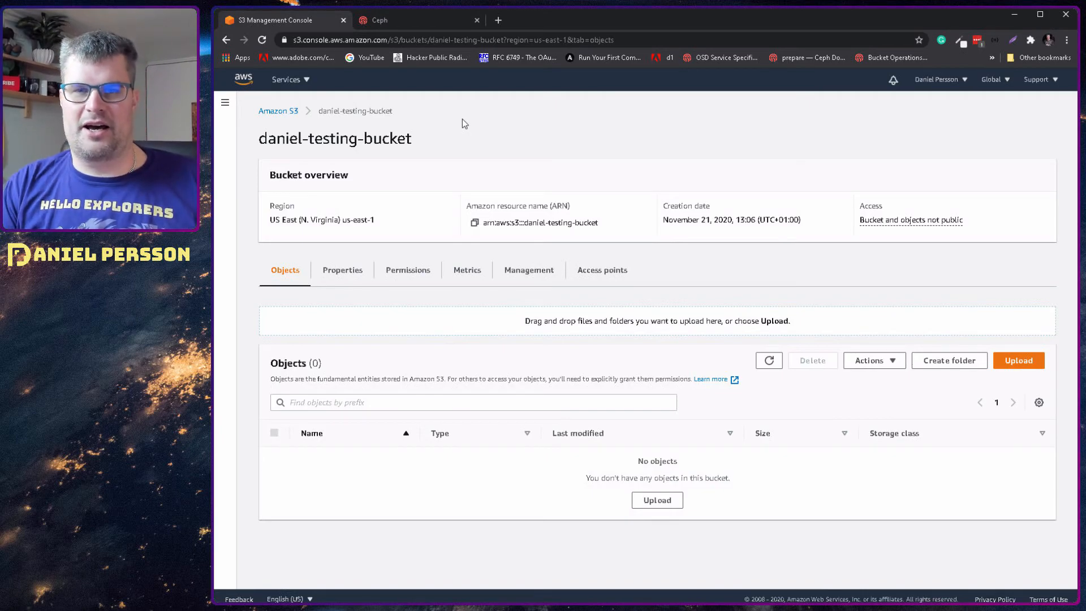
# - Select the daniel-testing-bucket name and show the IAM credentials page with its active access key
pyautogui.doubleClick(323, 139)
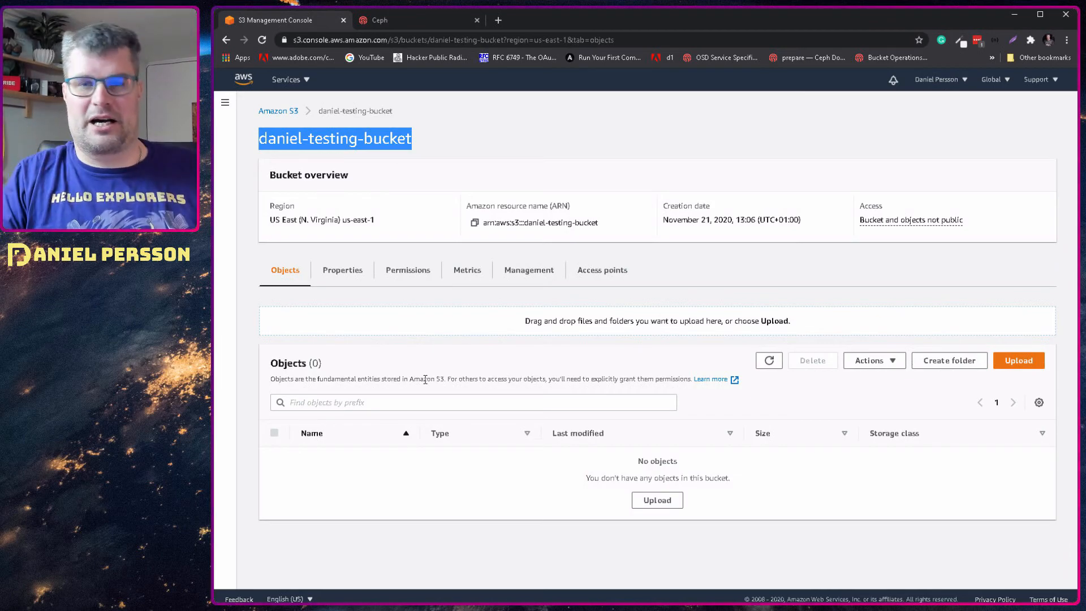
pyautogui.moveTo(699, 146)
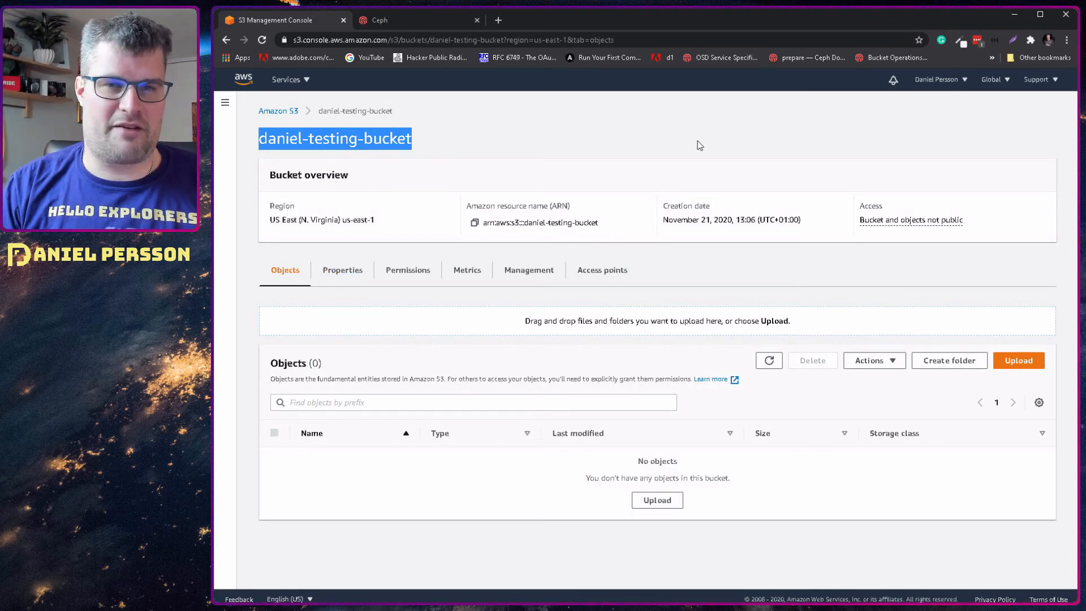
pyautogui.click(938, 80)
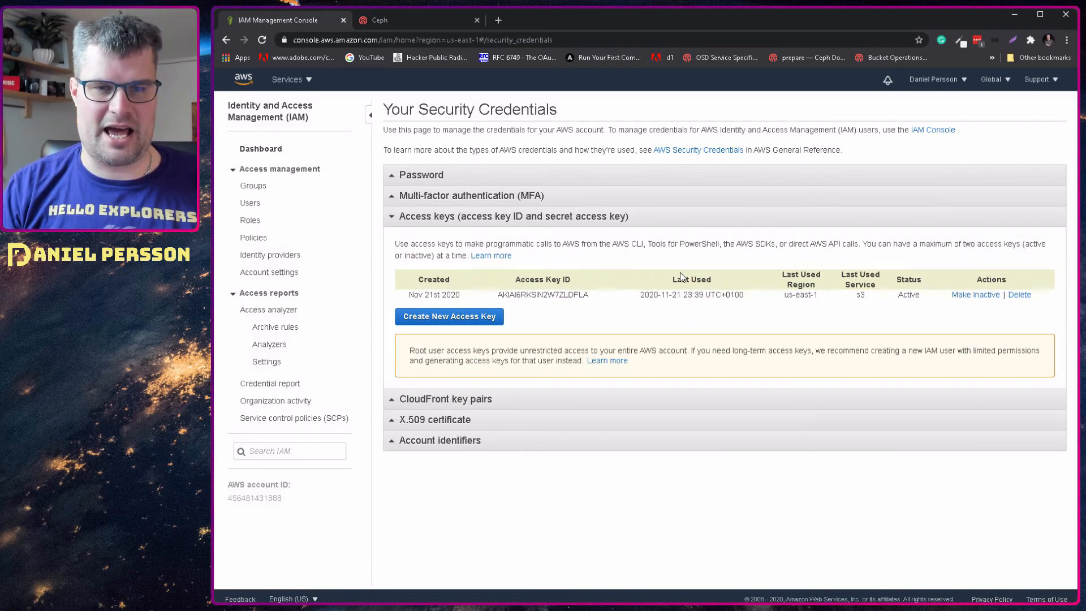
pyautogui.moveTo(828, 340)
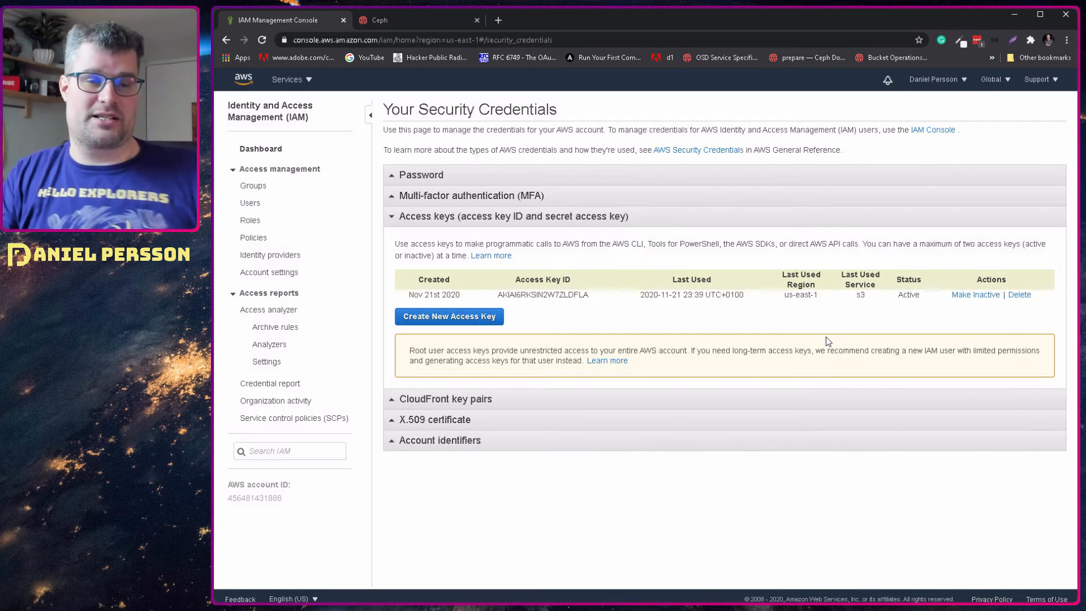
pyautogui.moveTo(811, 324)
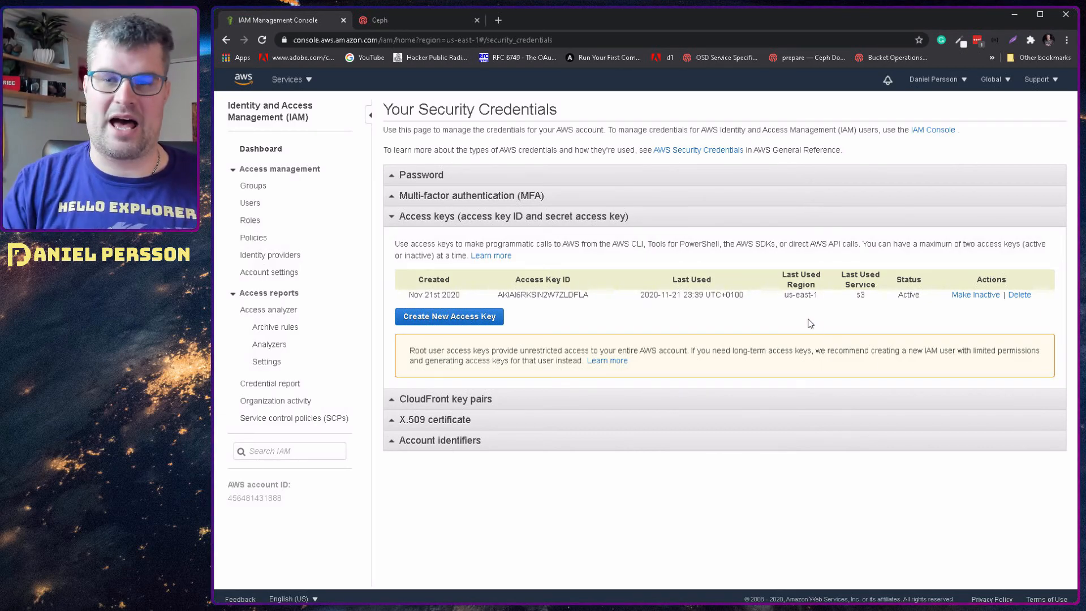
pyautogui.moveTo(587, 308)
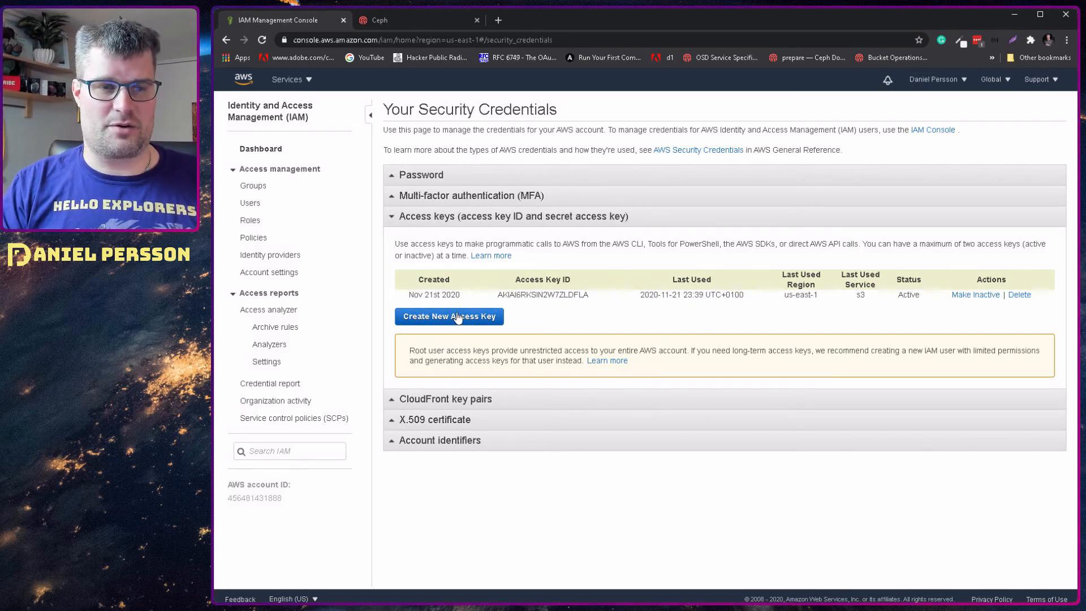
pyautogui.moveTo(696, 373)
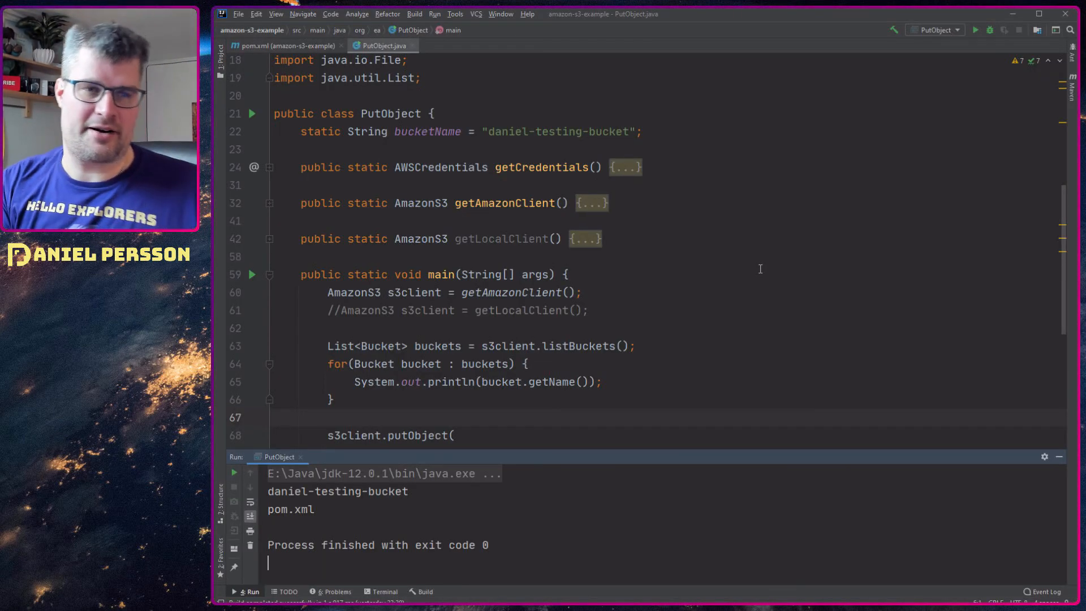
pyautogui.scroll(-3)
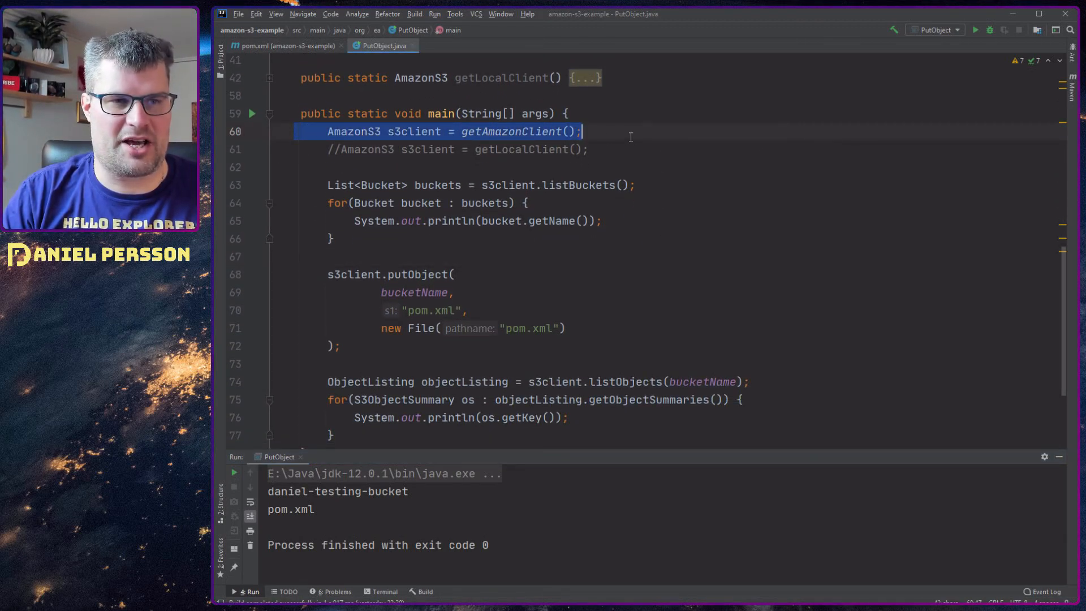
pyautogui.doubleClick(414, 132)
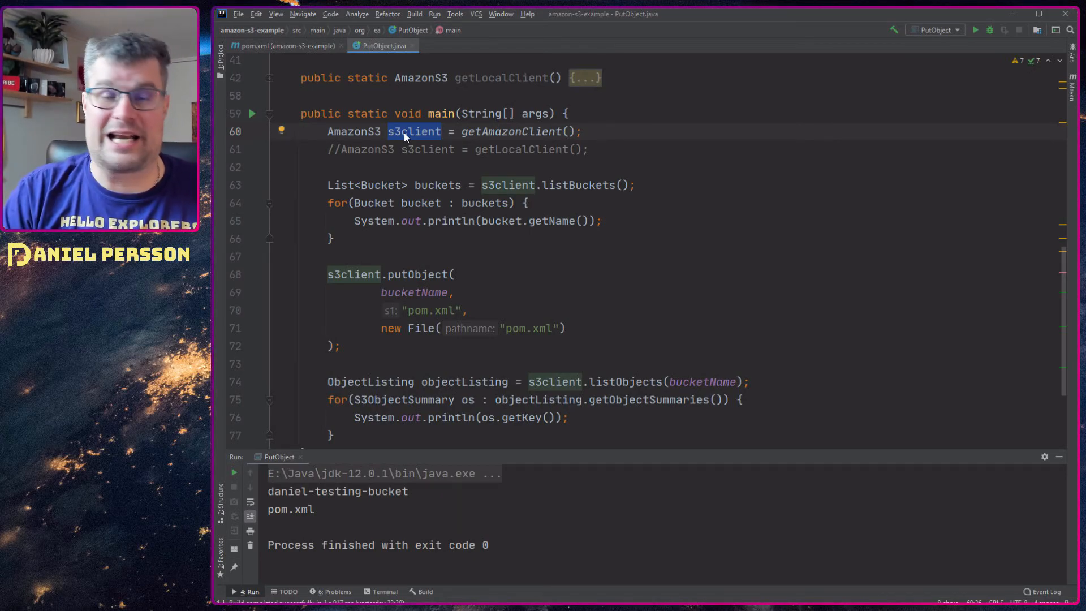
pyautogui.click(339, 185)
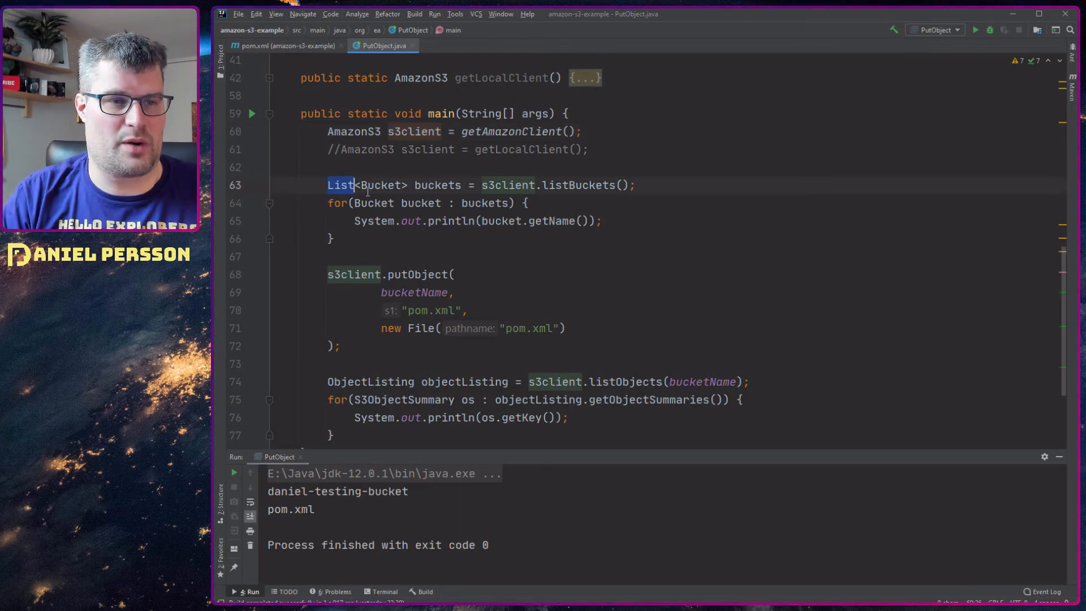
pyautogui.moveTo(328, 185); pyautogui.dragTo(336, 239)
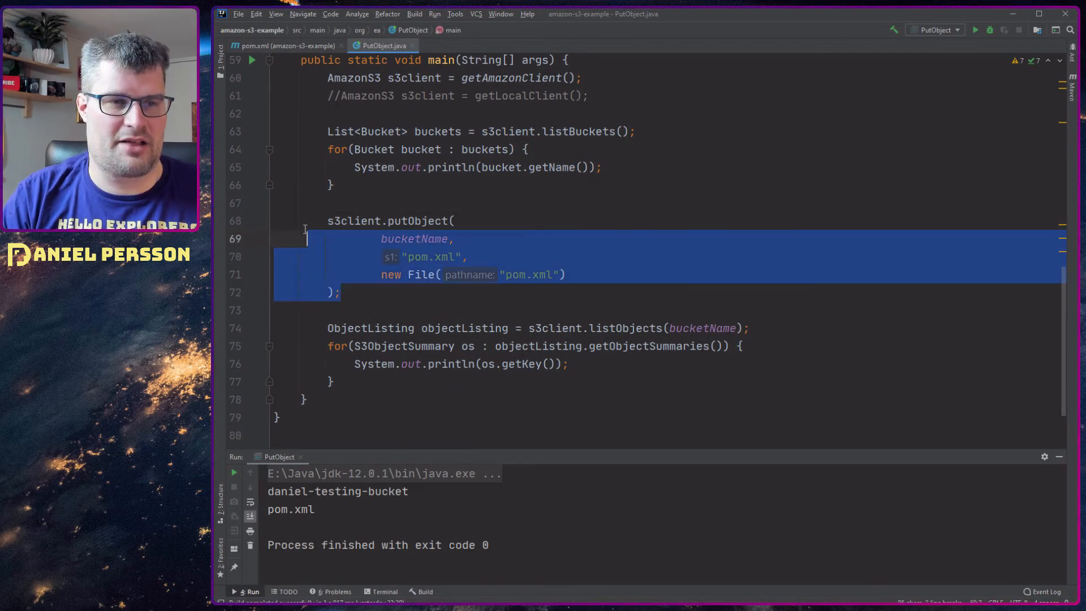
pyautogui.scroll(3)
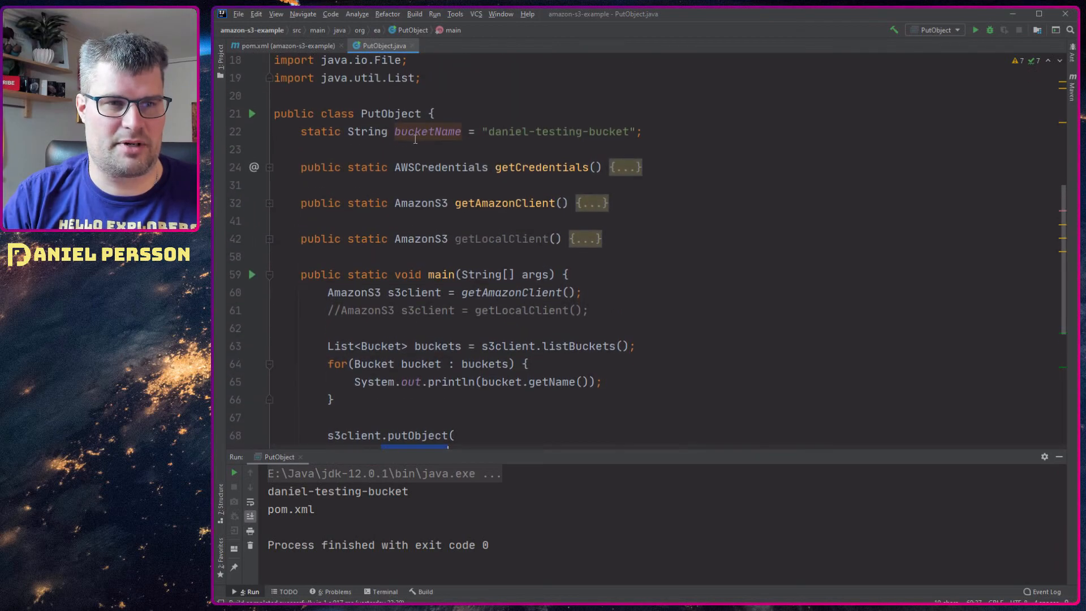
pyautogui.doubleClick(558, 132)
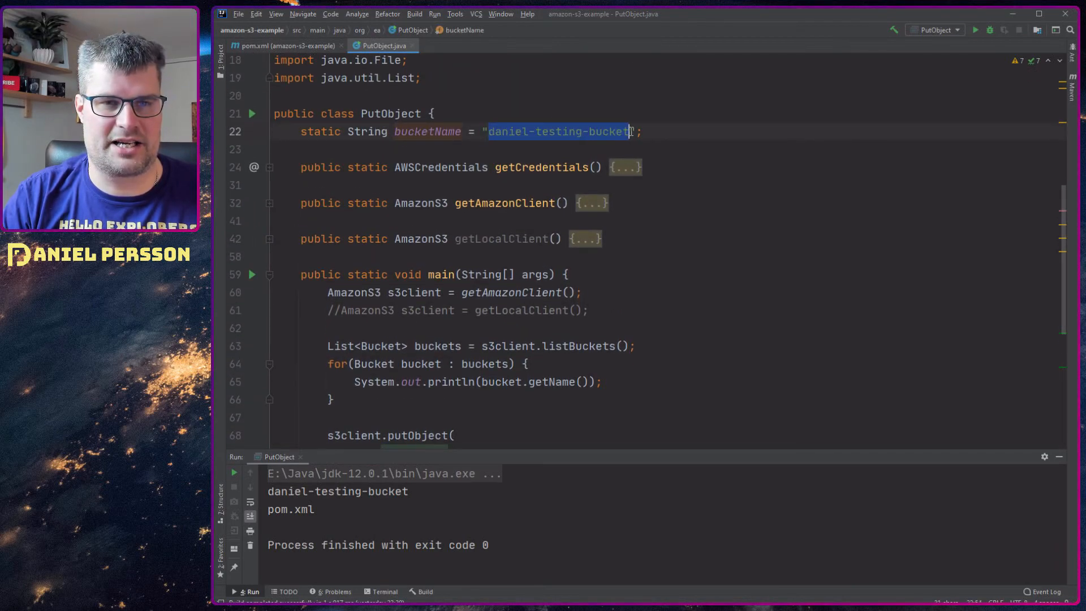
pyautogui.scroll(-3)
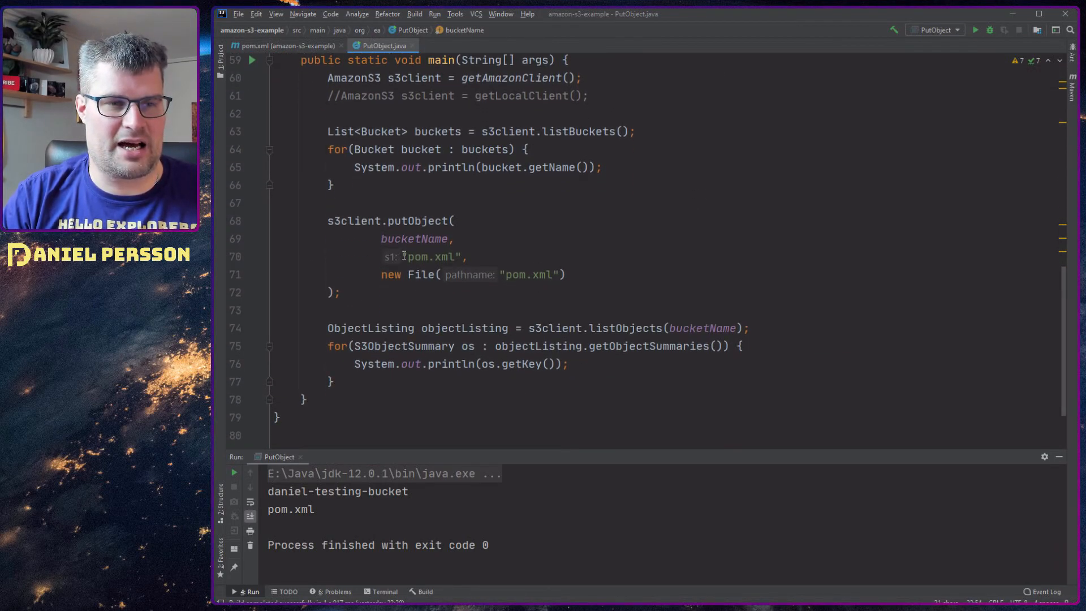
pyautogui.doubleClick(429, 257)
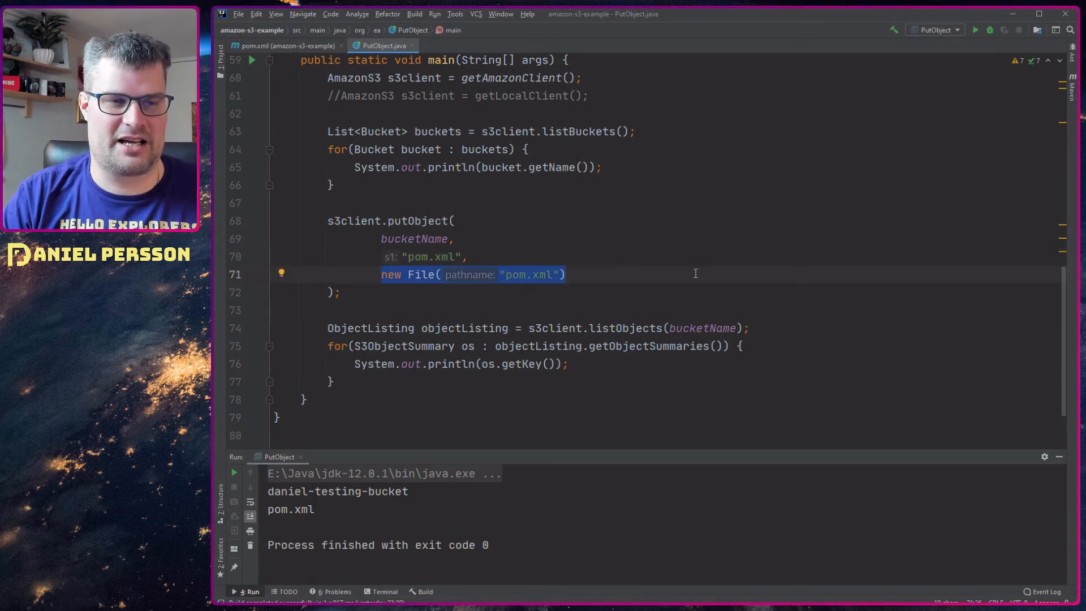
pyautogui.moveTo(461, 299)
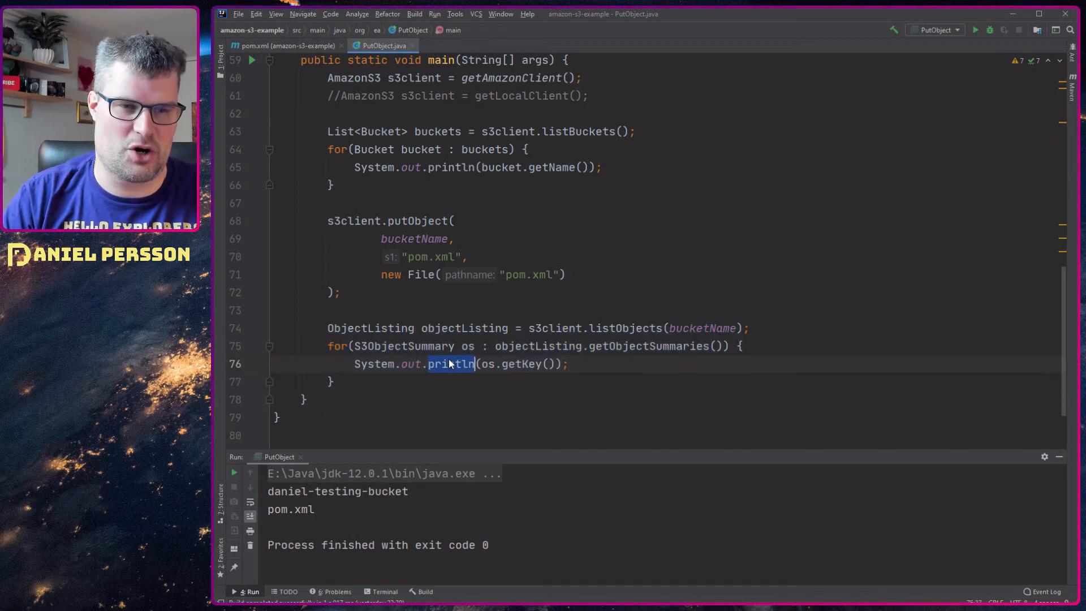
pyautogui.click(567, 364)
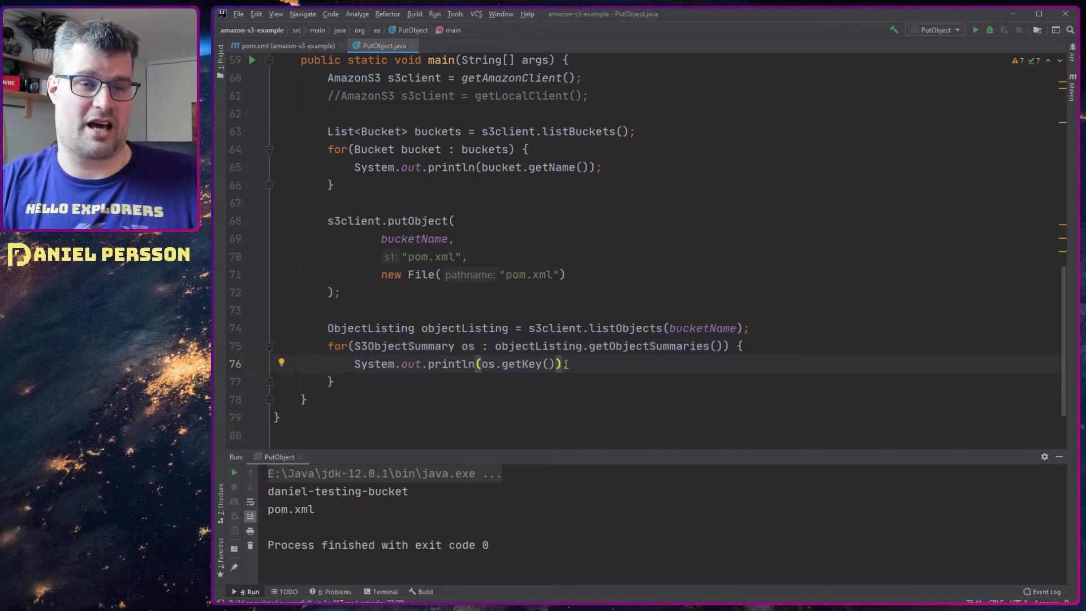
pyautogui.scroll(3)
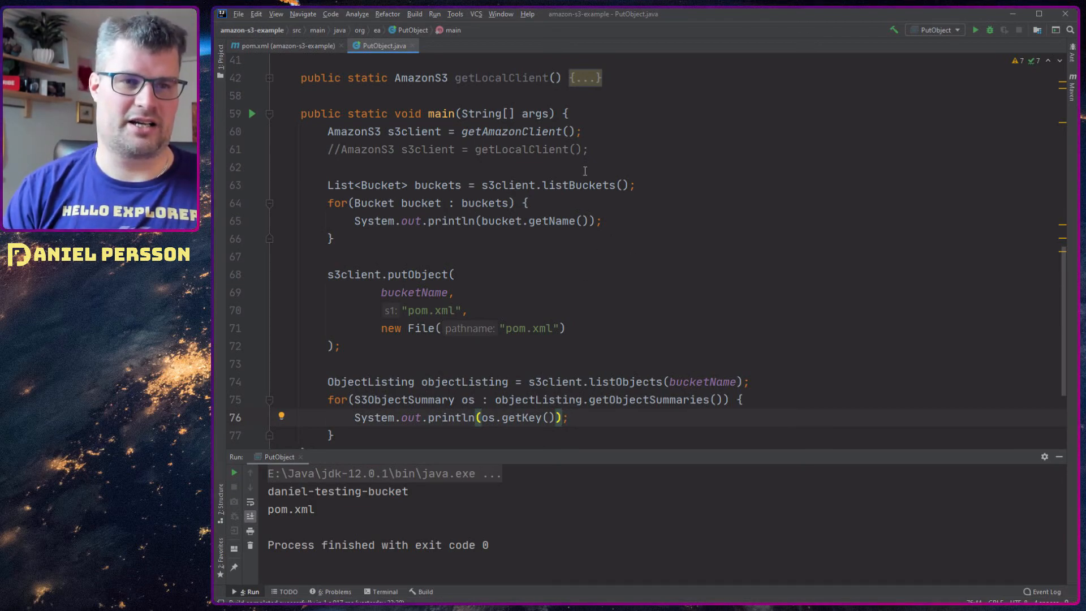
pyautogui.scroll(3)
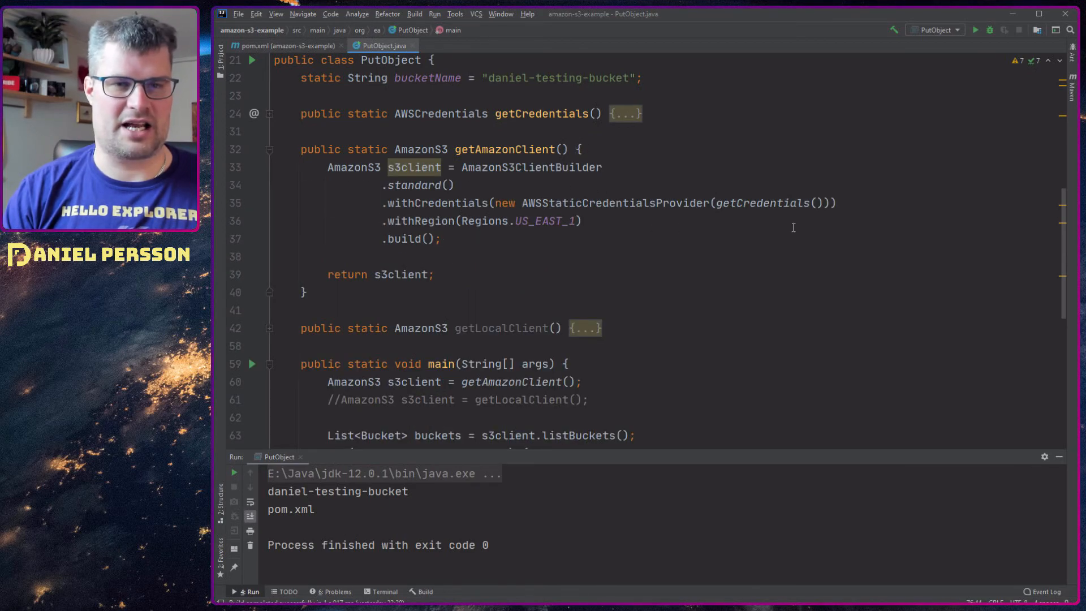
pyautogui.doubleClick(760, 203)
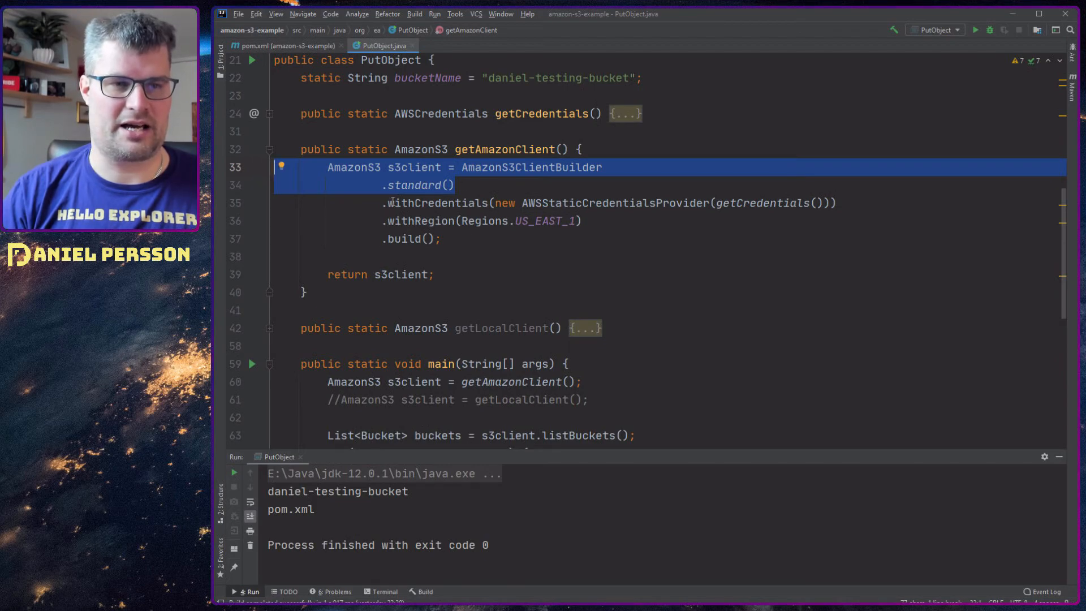
pyautogui.doubleClick(546, 220)
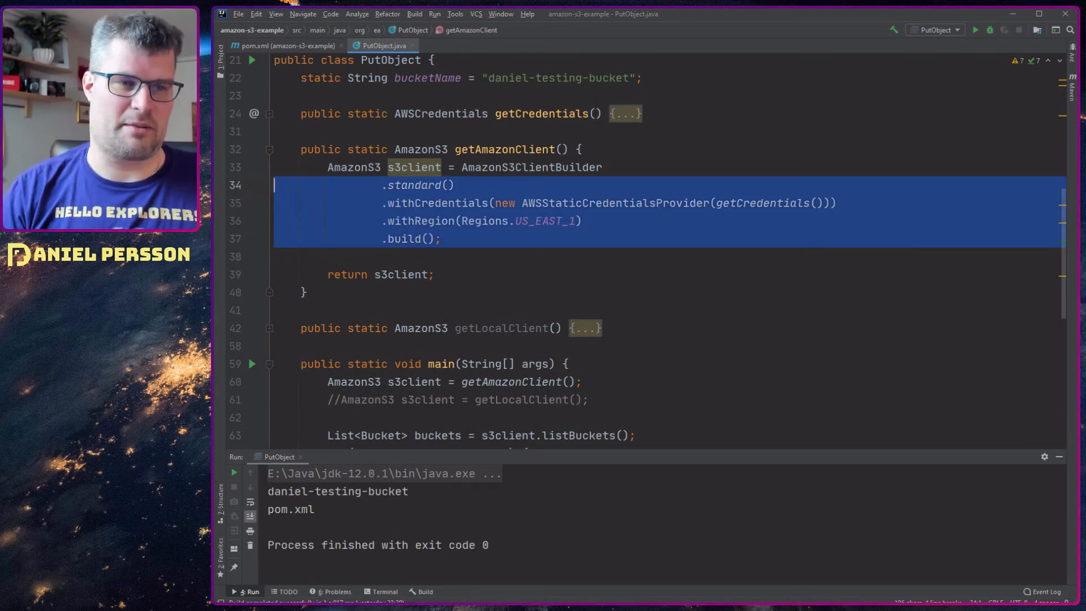
pyautogui.click(358, 114)
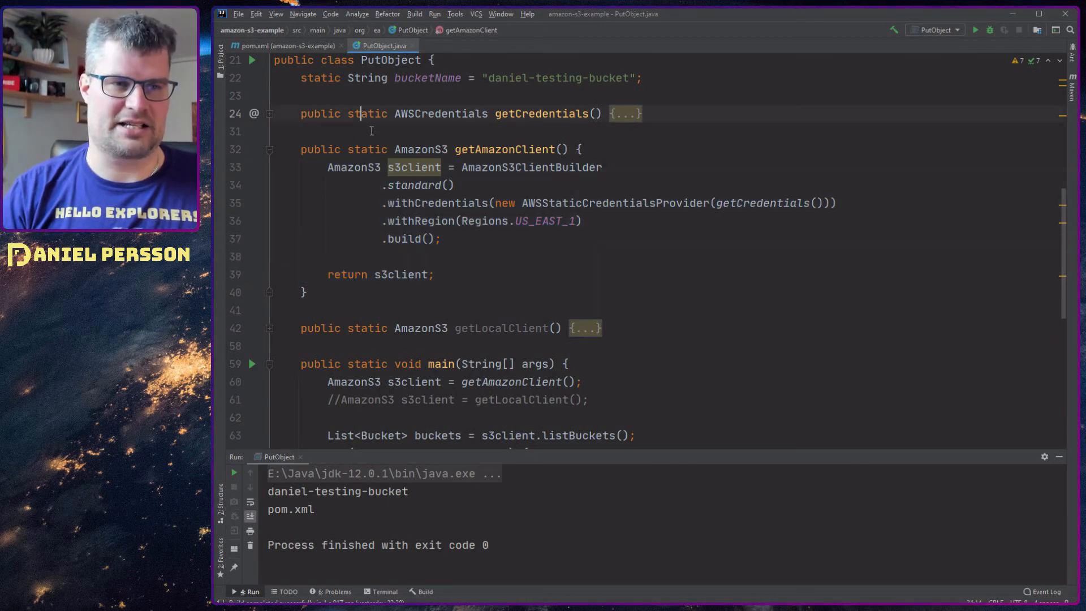
pyautogui.click(269, 148)
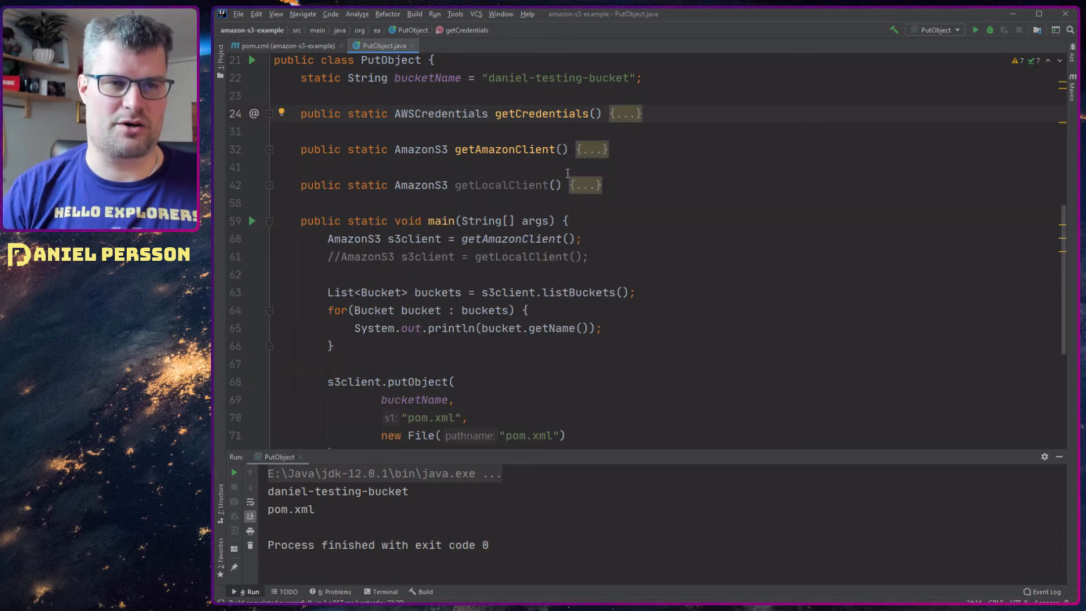
pyautogui.scroll(-3)
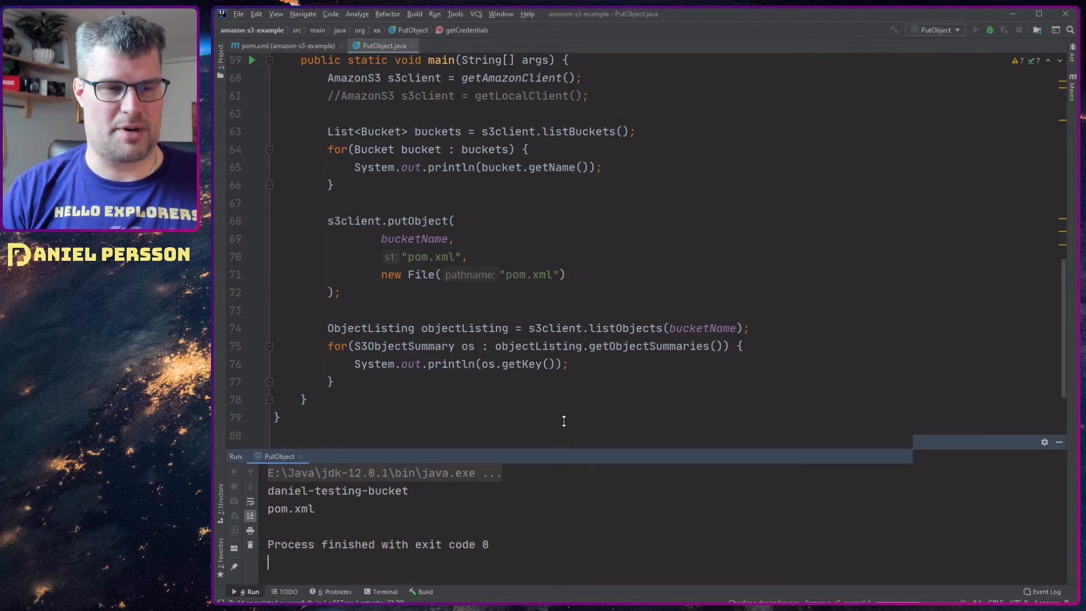
# - Rerun PutObject, whose output lists four buckets, including gigaspaces and jd2, and then pom.xml
pyautogui.click(973, 30)
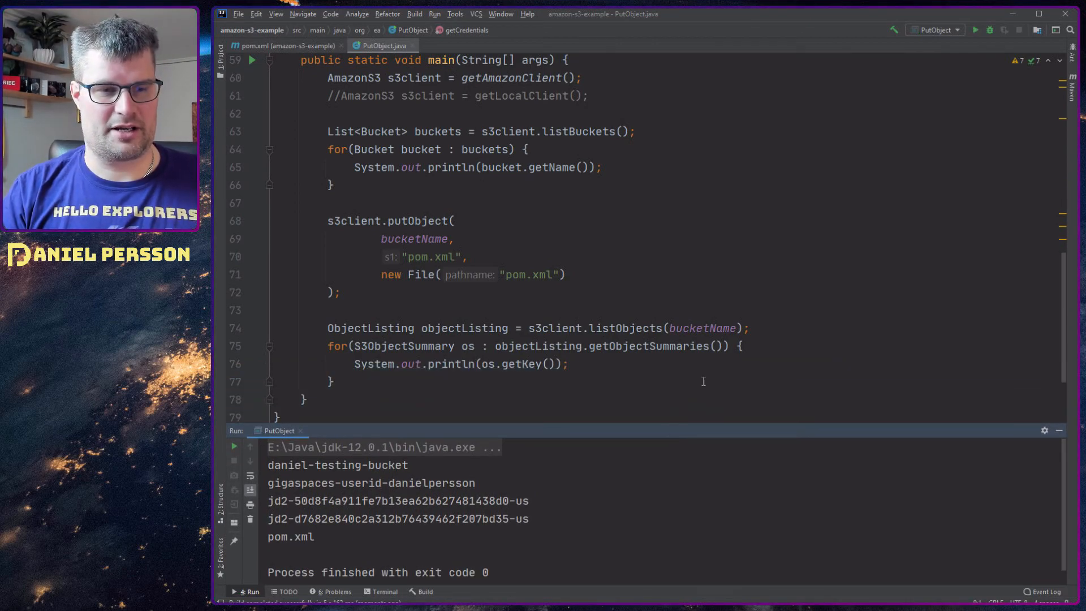
pyautogui.moveTo(783, 319)
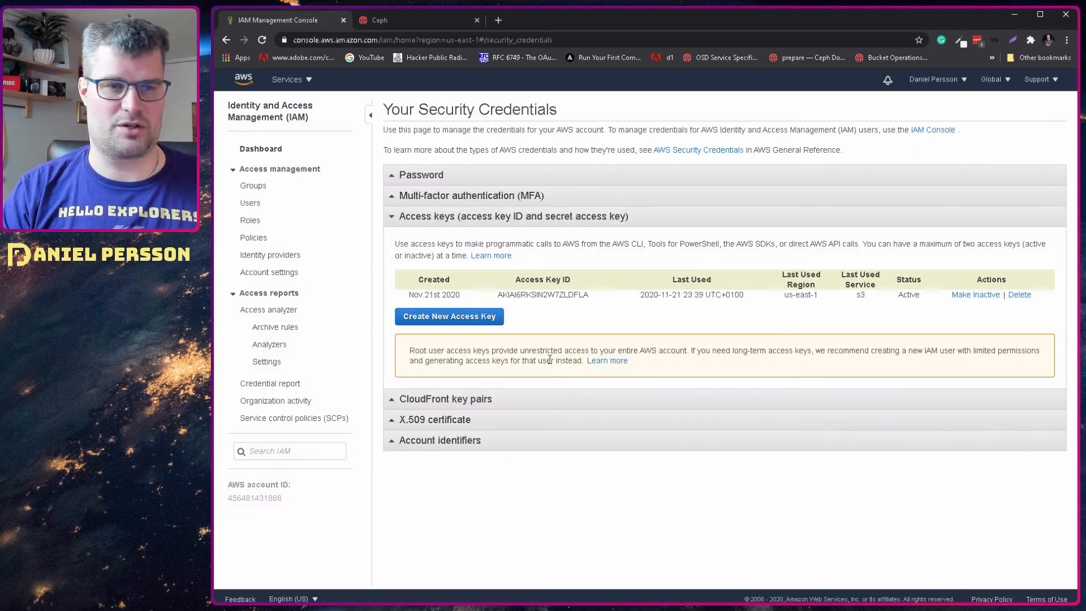
# - View daniel-testing-bucket's Objects tab in S3, showing pom.xml at 974 B
pyautogui.click(262, 39)
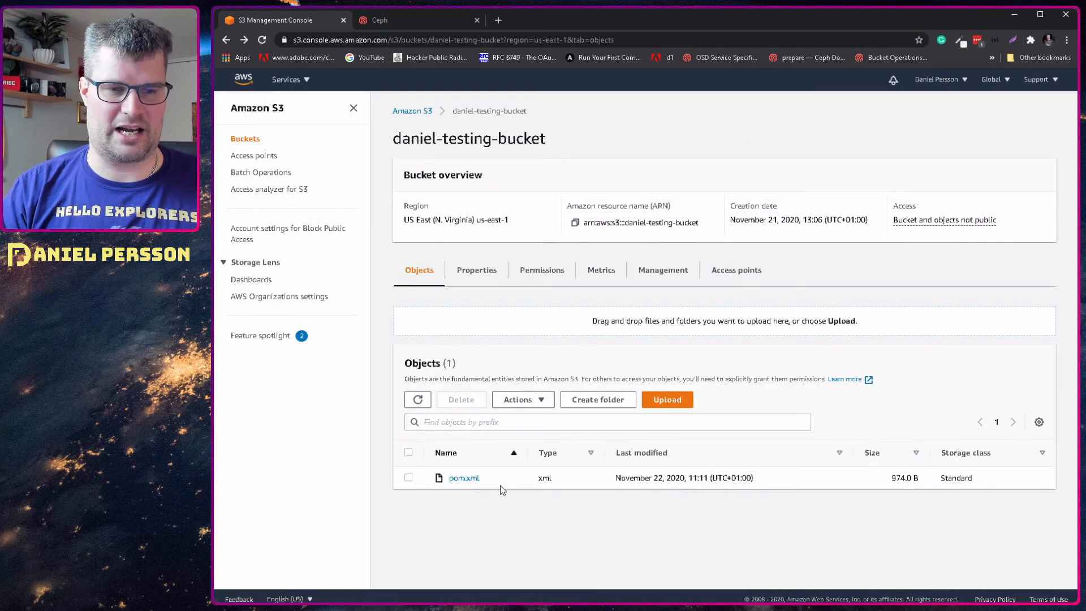
pyautogui.scroll(-3)
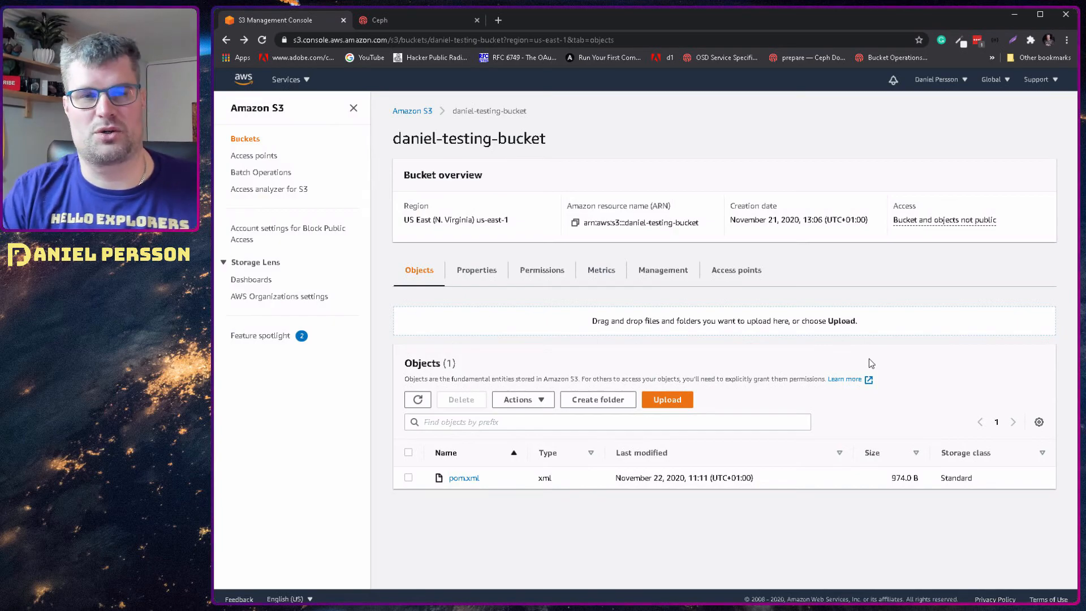
pyautogui.moveTo(886, 325)
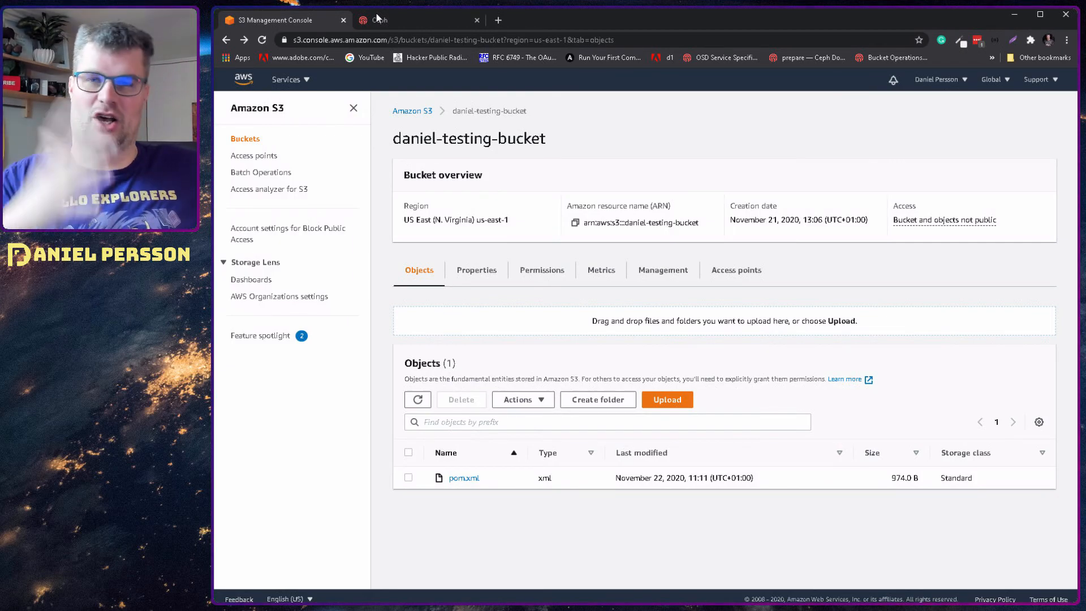
# - Switch to the Ceph Dashboard overview showing HEALTH_OK, 6 hosts and 2 object gateways
pyautogui.click(408, 20)
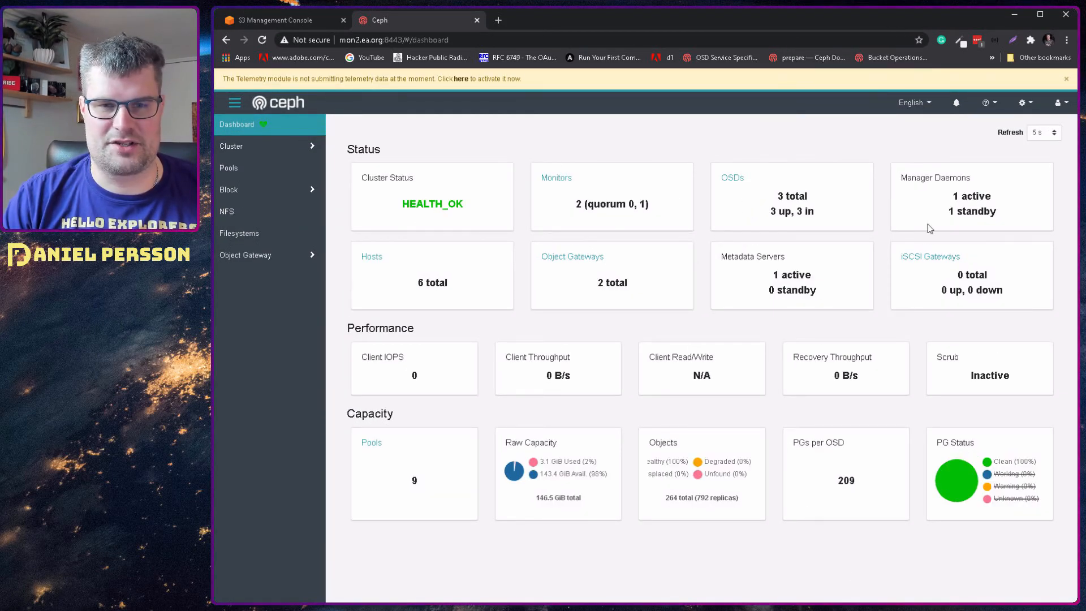
pyautogui.moveTo(803, 243)
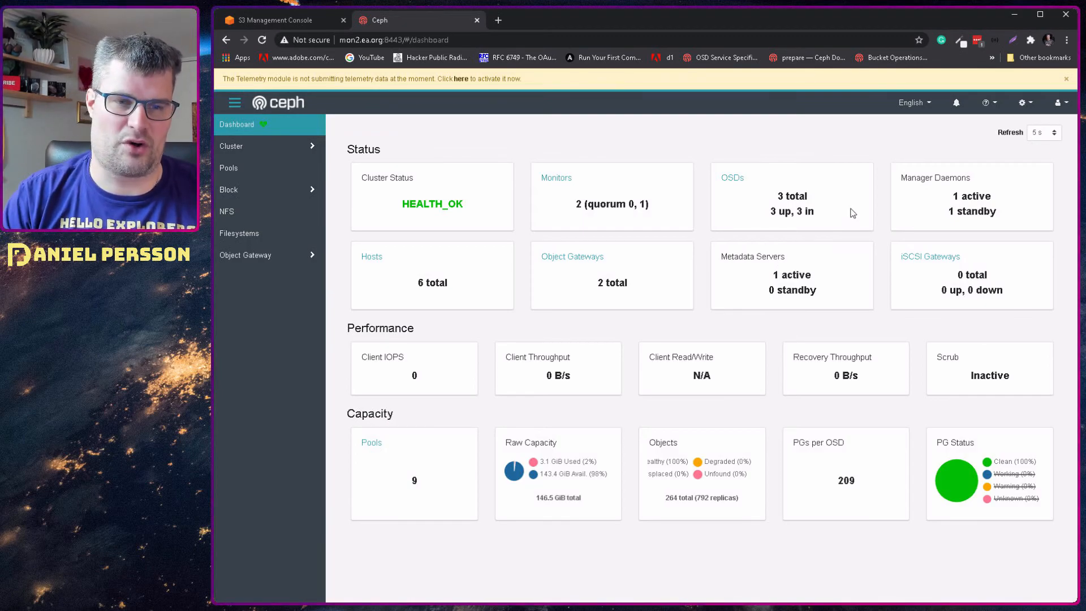
pyautogui.moveTo(395, 353)
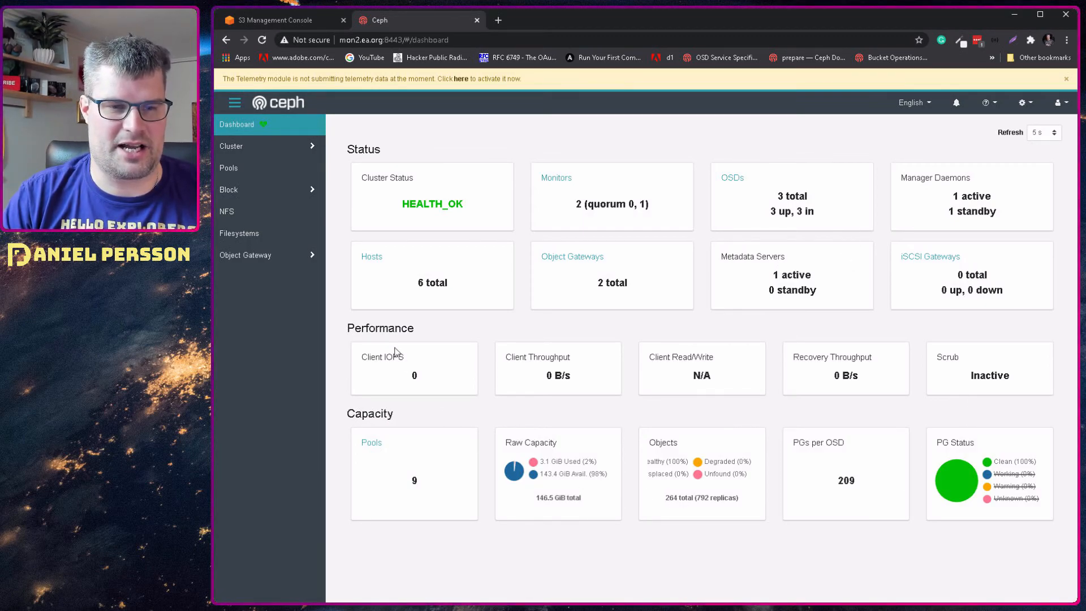
pyautogui.moveTo(371, 290)
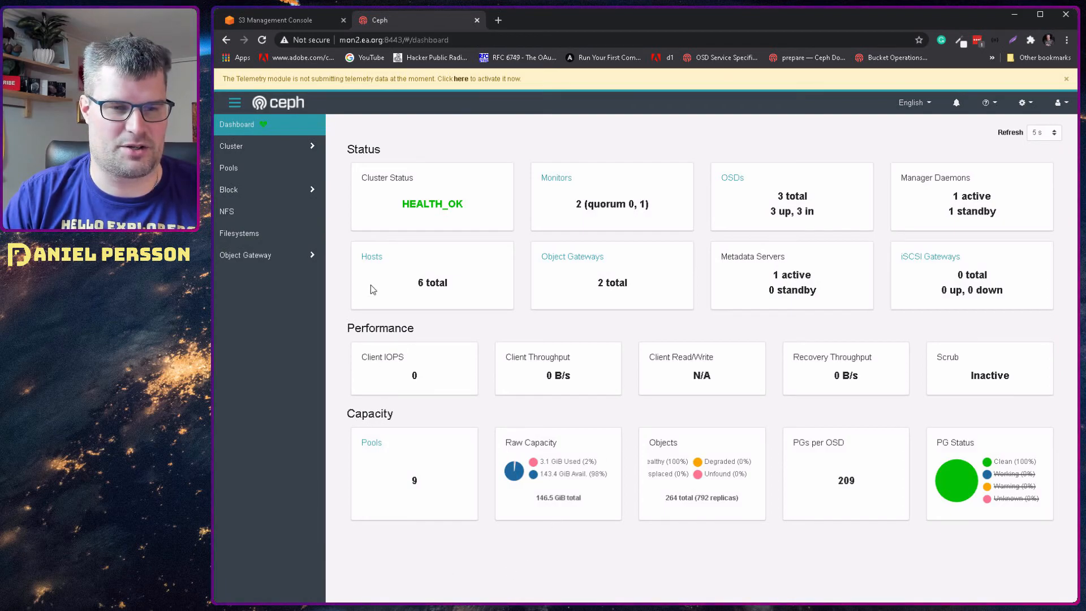
pyautogui.moveTo(252, 259)
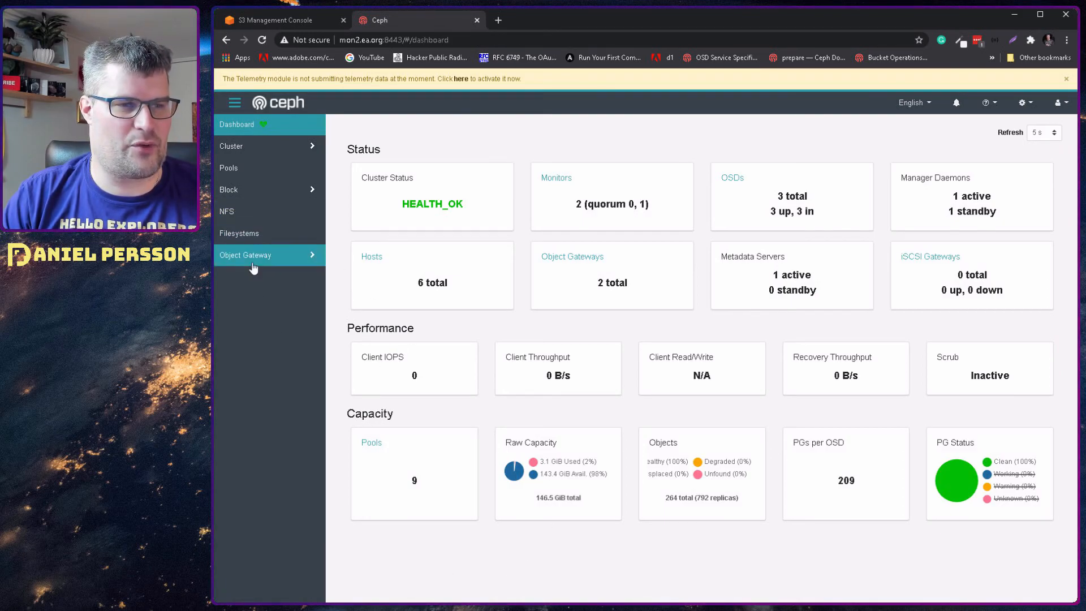
# - Browse the Object Gateway daemons and users, then reveal the testing user's S3 access and secret keys
pyautogui.click(245, 255)
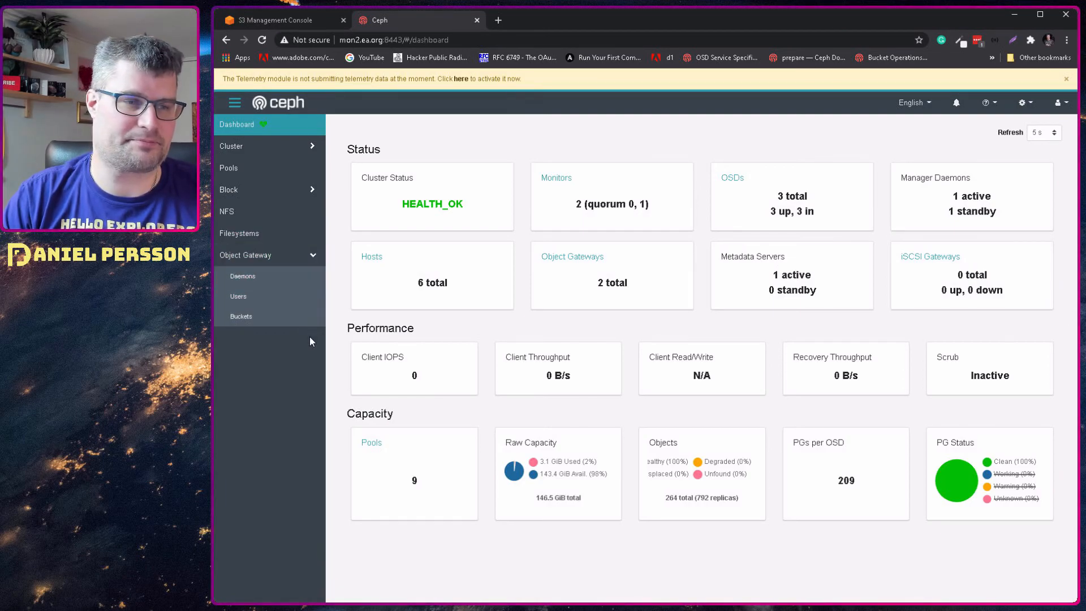
pyautogui.click(243, 276)
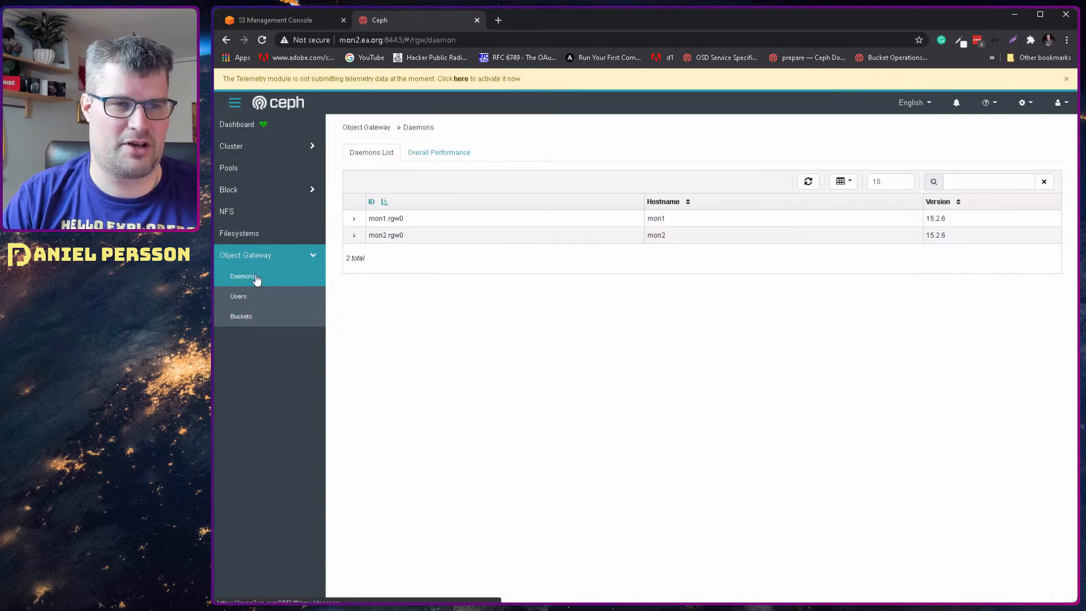
pyautogui.moveTo(306, 323)
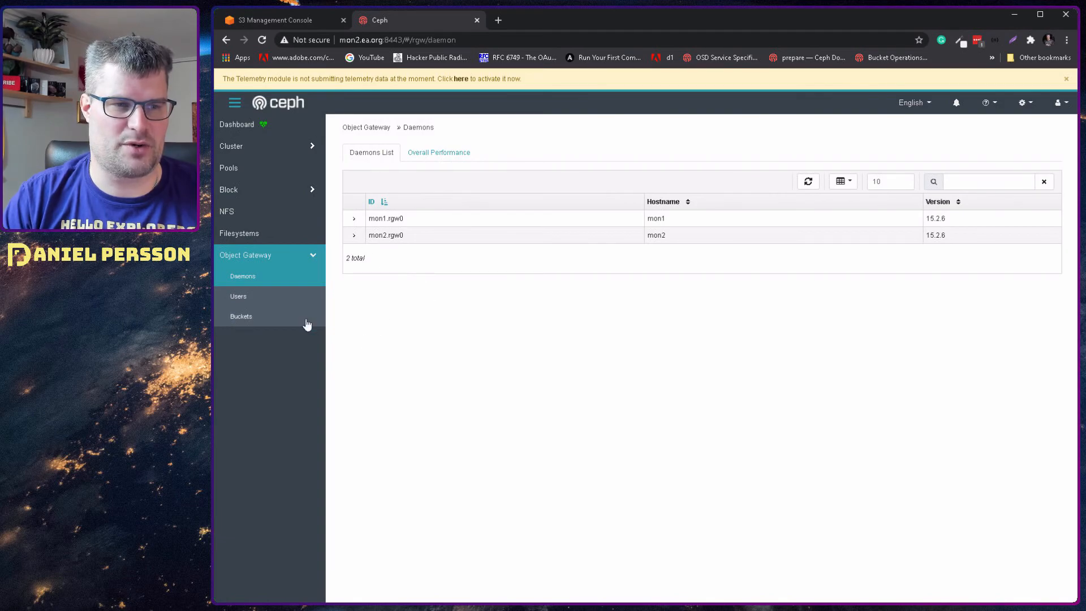
pyautogui.click(238, 296)
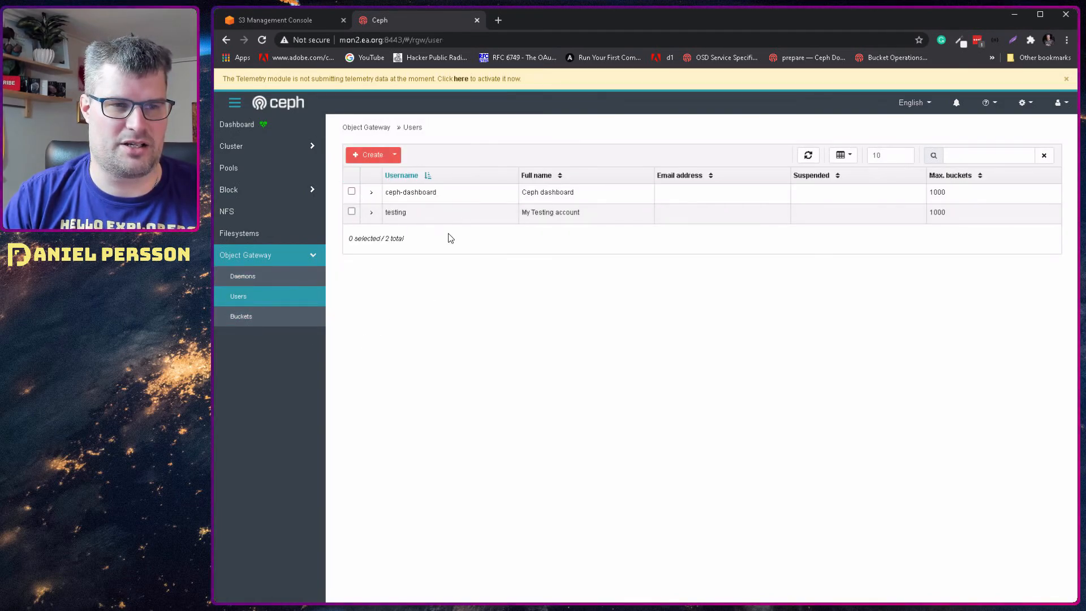
pyautogui.moveTo(379, 218)
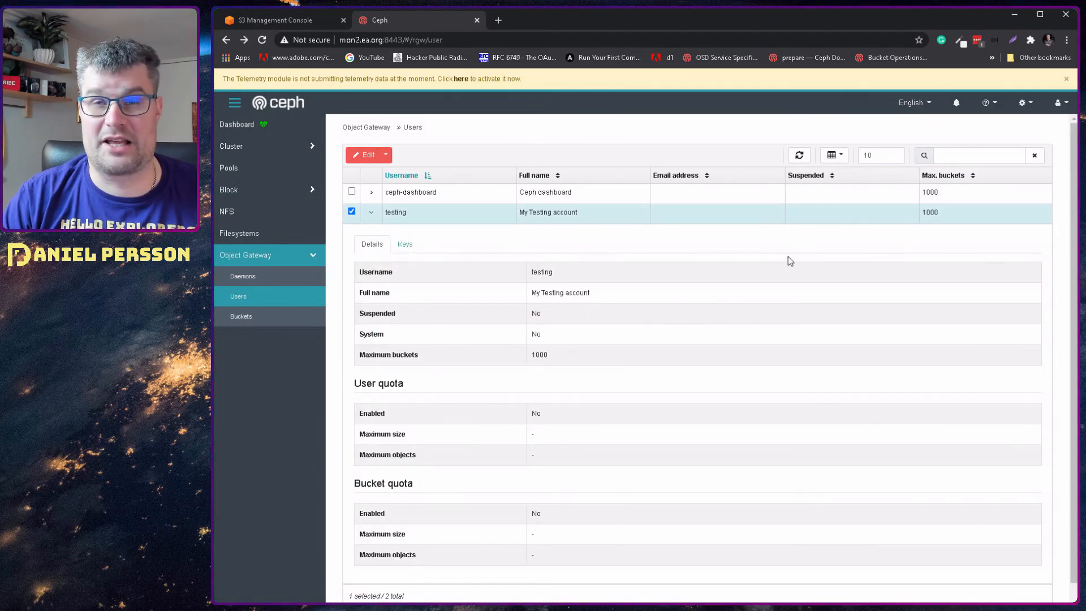
pyautogui.click(405, 244)
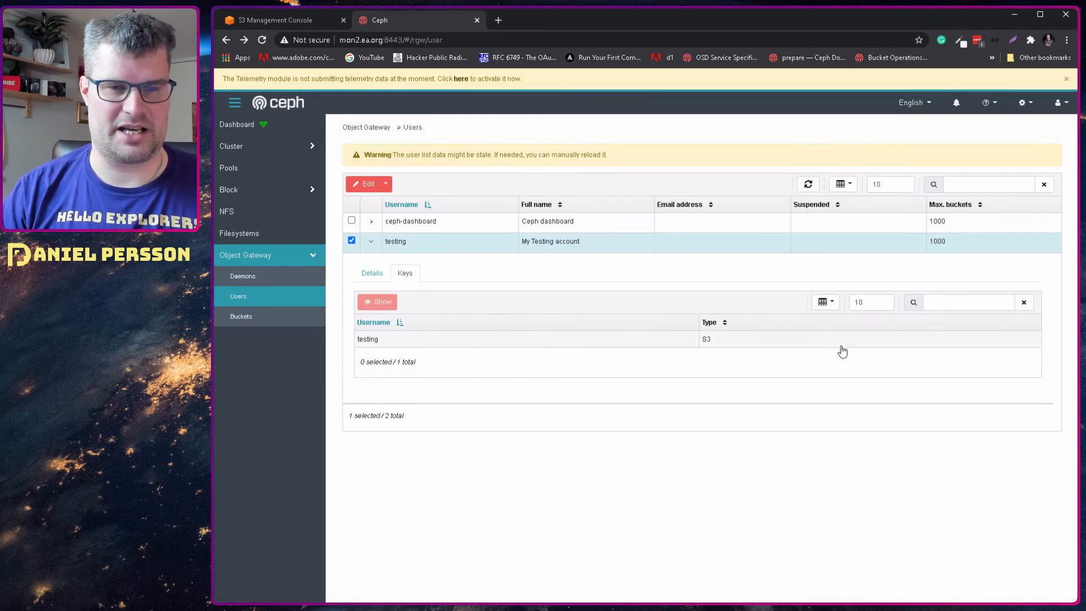
pyautogui.click(367, 339)
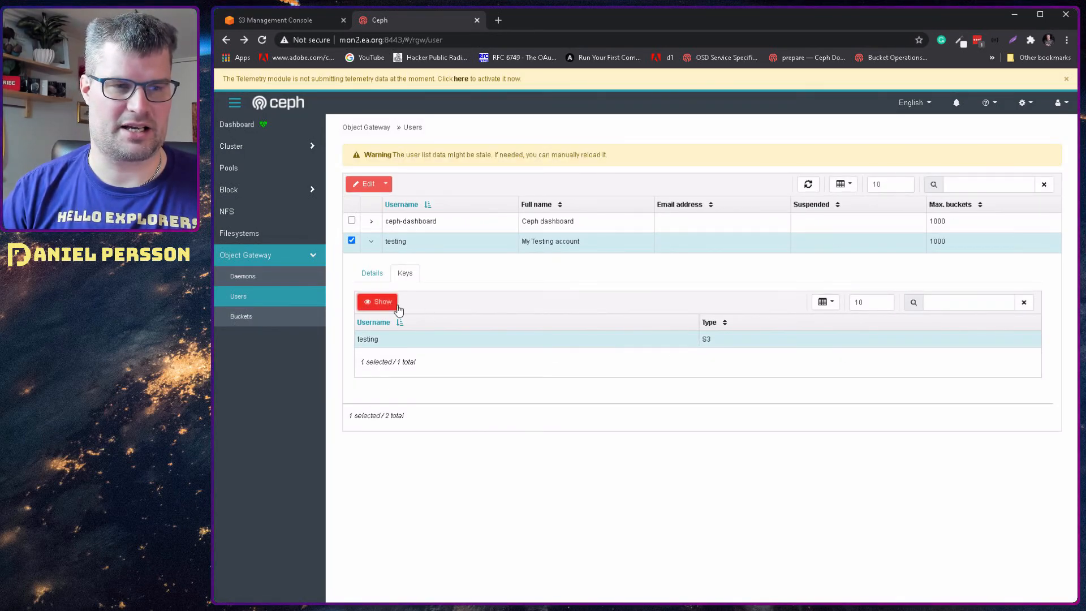
pyautogui.click(377, 301)
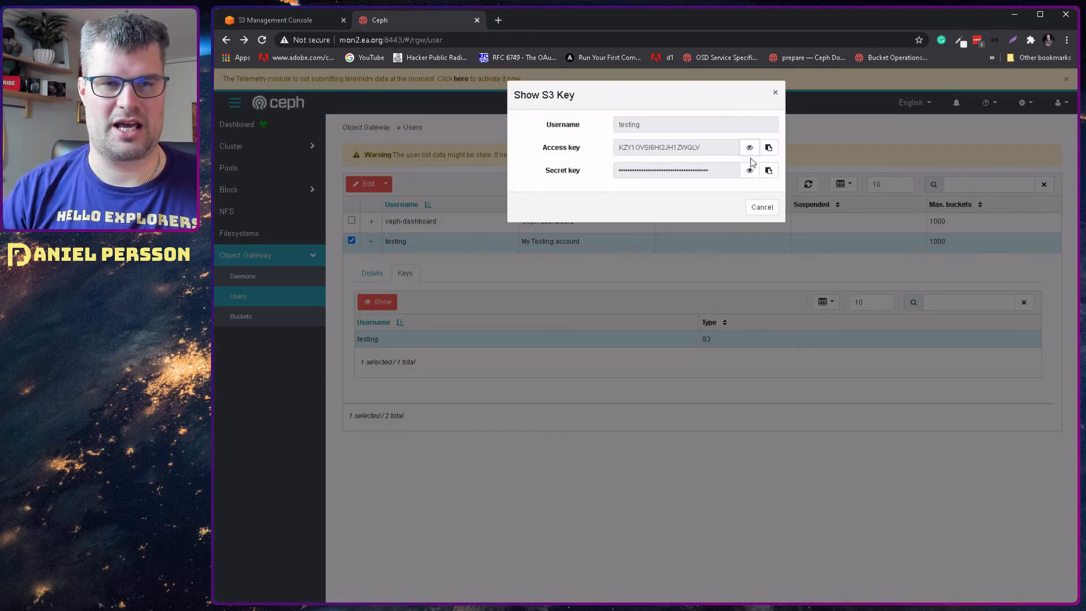
pyautogui.click(749, 170)
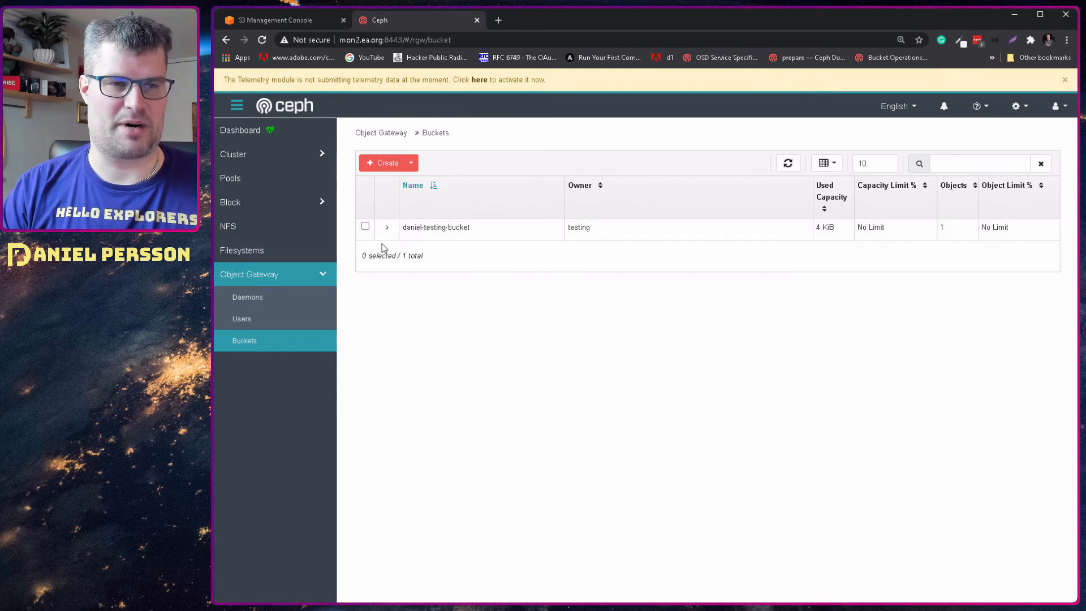
pyautogui.moveTo(544, 287)
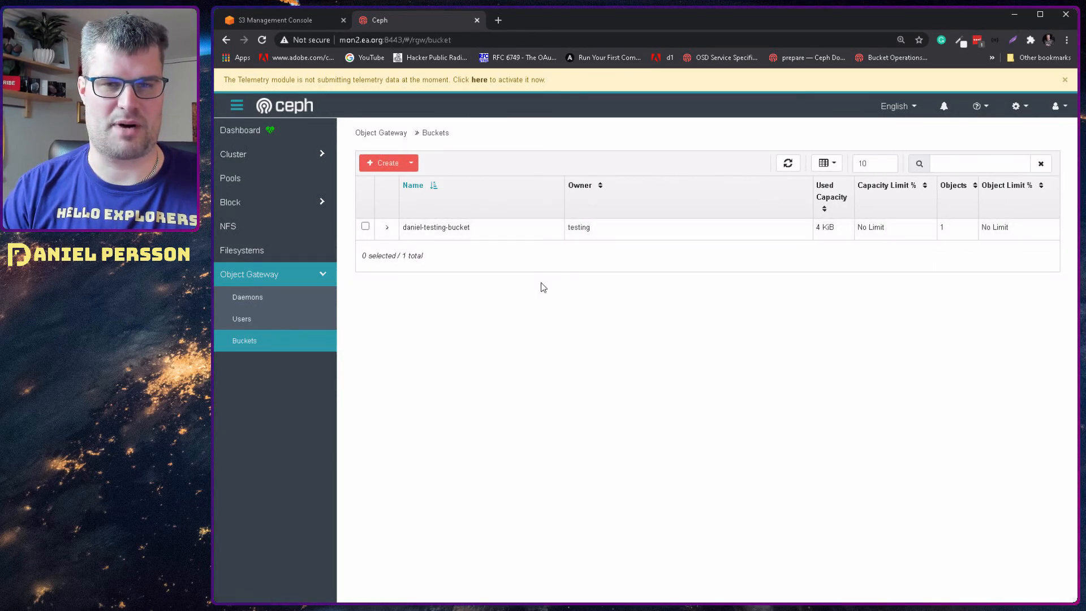
pyautogui.moveTo(567, 277)
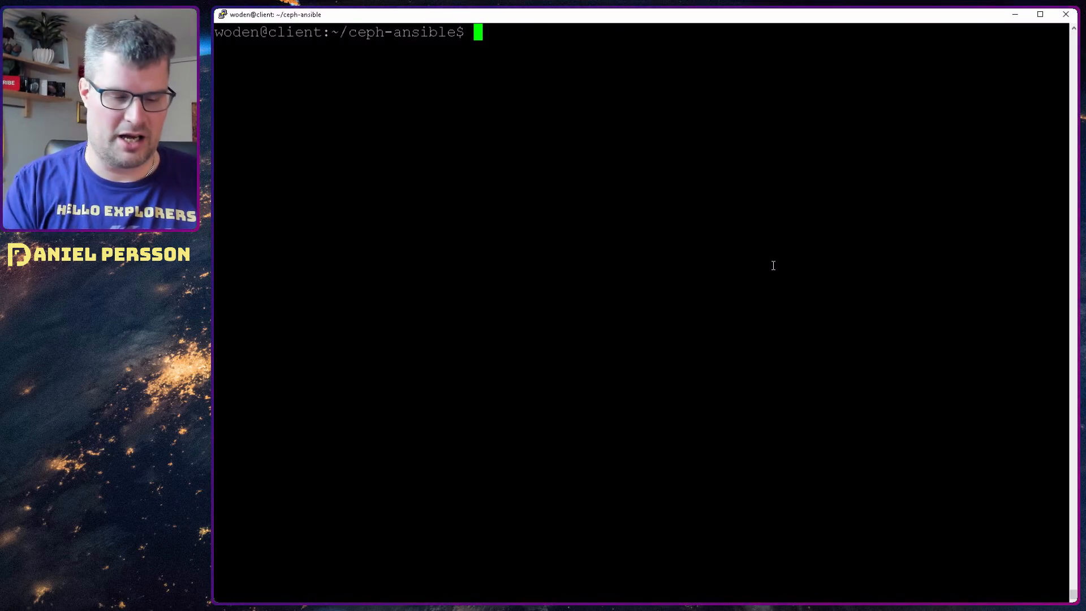
# - Print /etc/ansible/hosts and point out the rgws hosts mon1 and mon2
pyautogui.write('ca')
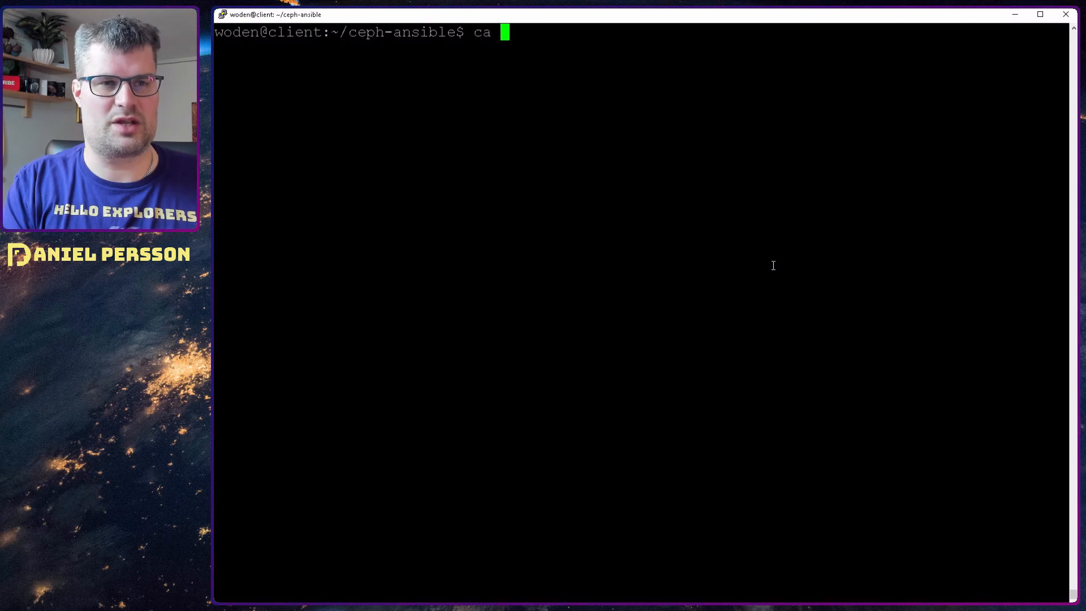
pyautogui.write('t')
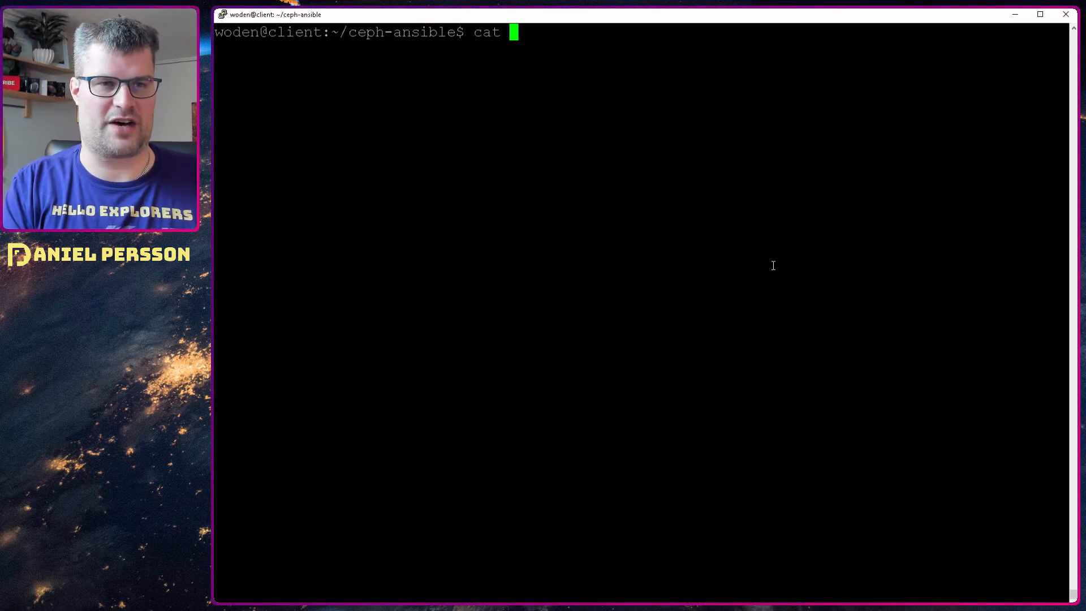
pyautogui.write('/')
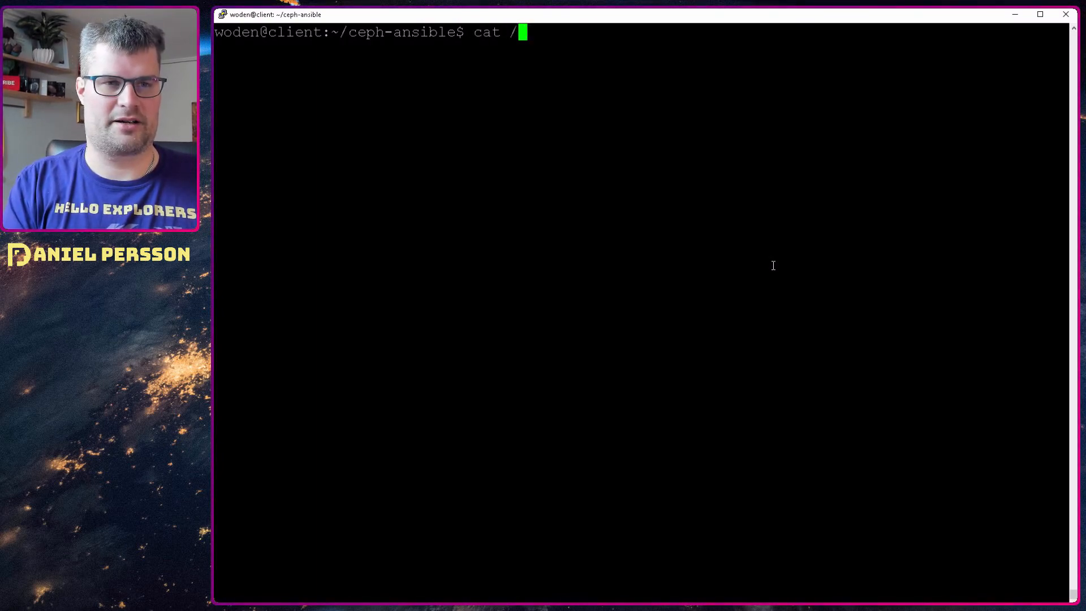
pyautogui.write('etc//')
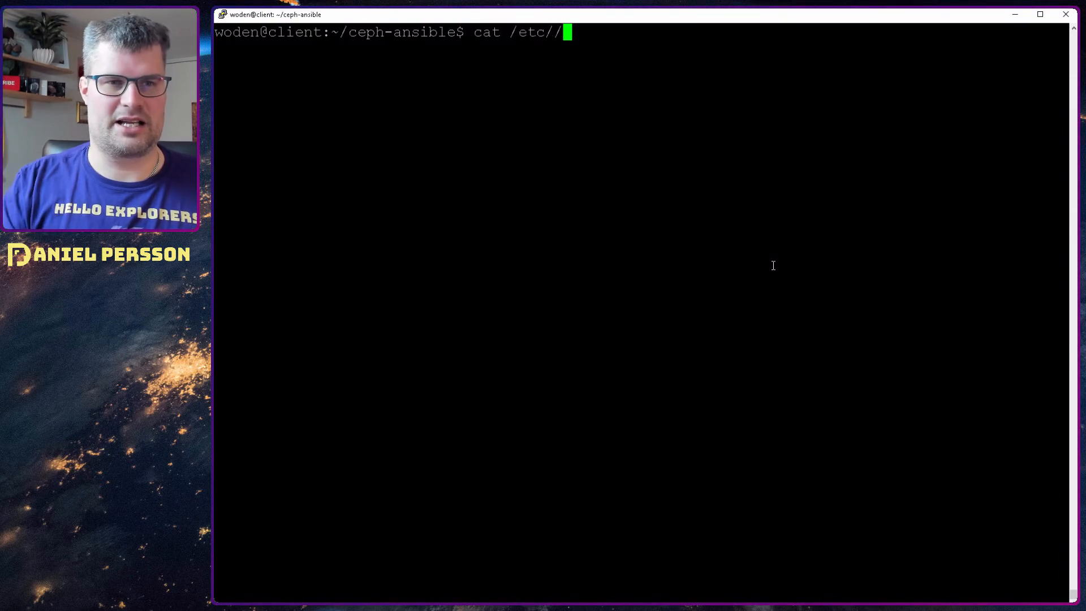
pyautogui.write('an')
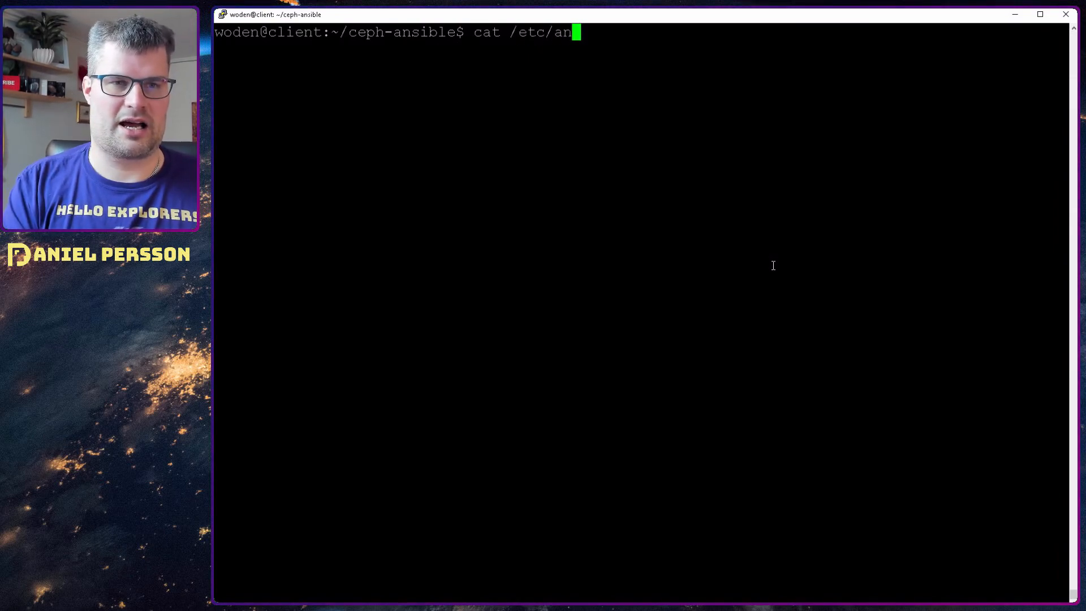
pyautogui.press('Return')
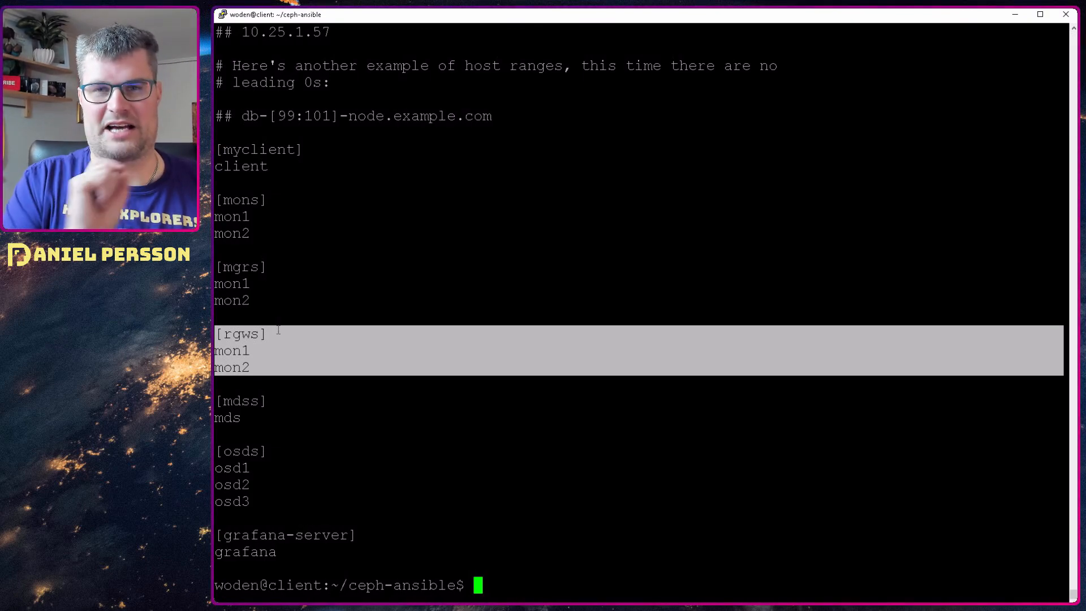
pyautogui.click(301, 382)
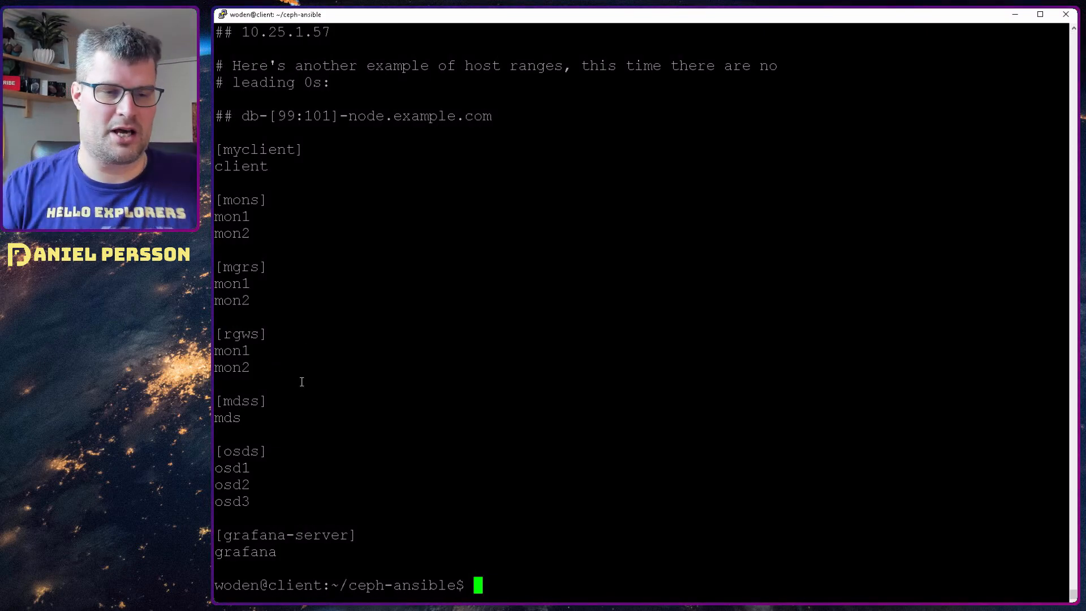
# - Display group_vars/all.yml, highlighting radosgw_interface set to enp0s3
pyautogui.write('cat')
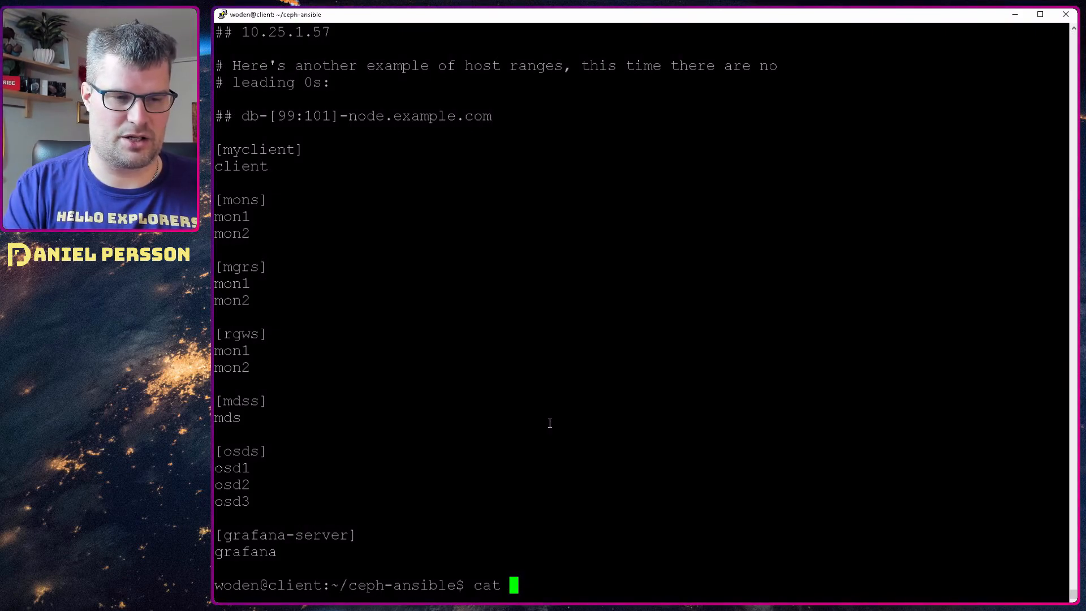
pyautogui.write('gr')
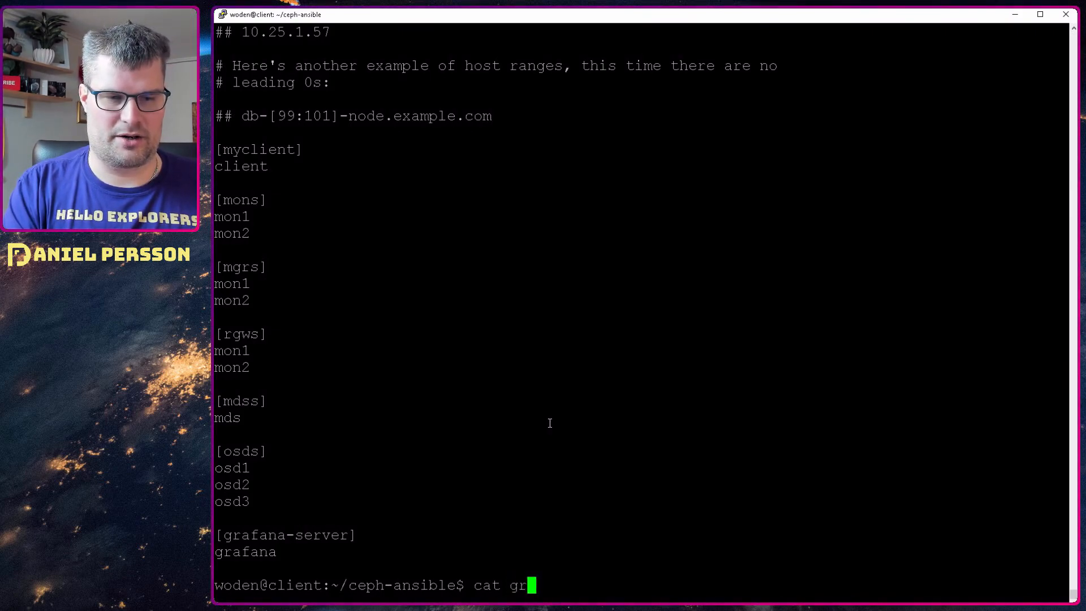
pyautogui.press('Return')
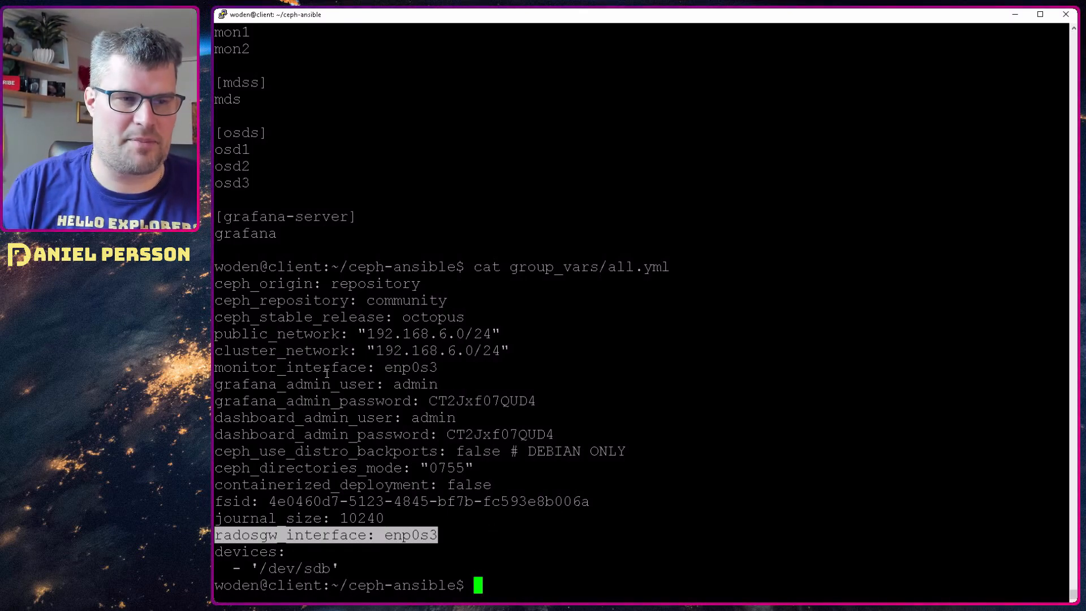
pyautogui.moveTo(456, 532)
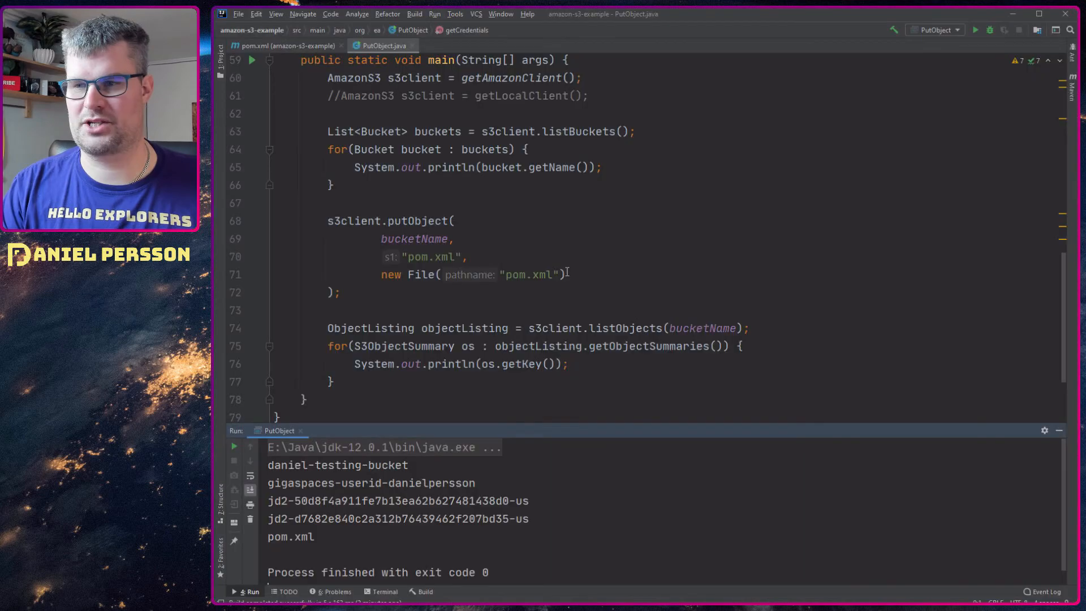
# - Review getLocalClient's secret key, mon1.ea.org:8080 endpoint and path-style access setting
pyautogui.scroll(3)
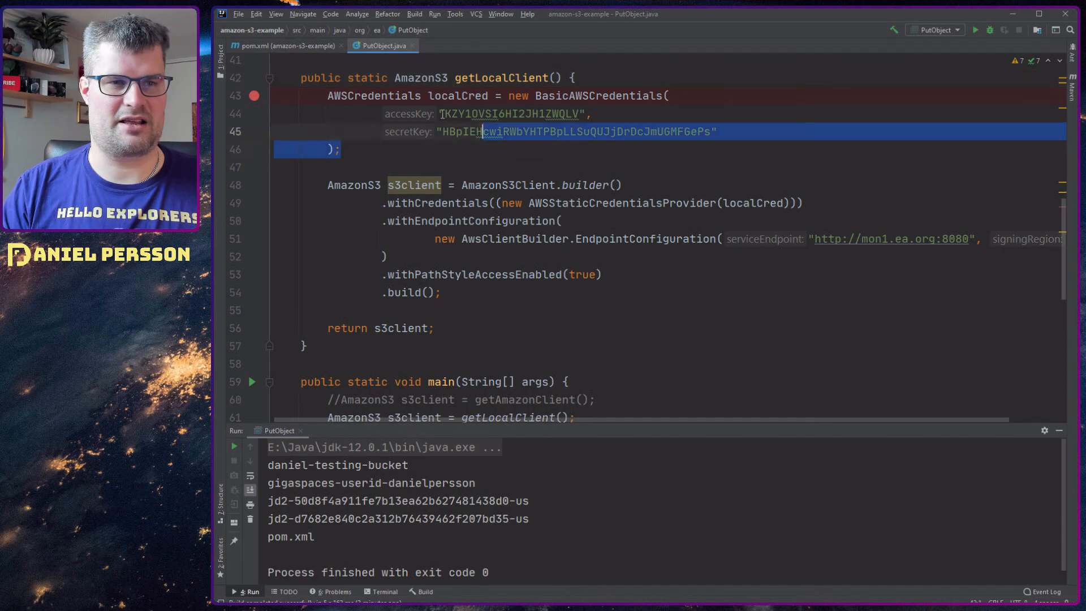
pyautogui.click(457, 96)
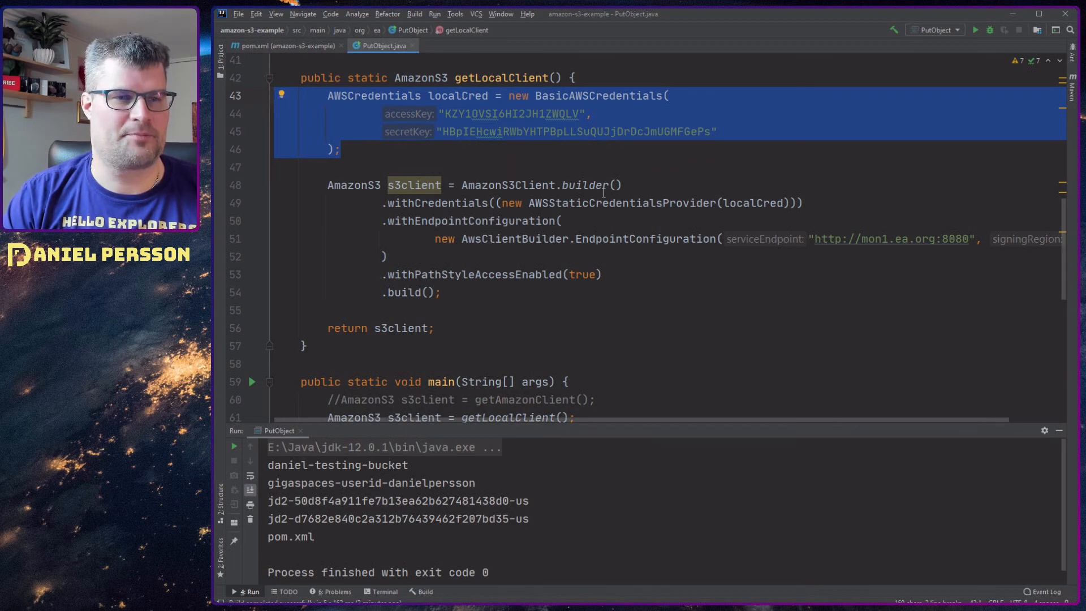
pyautogui.click(615, 185)
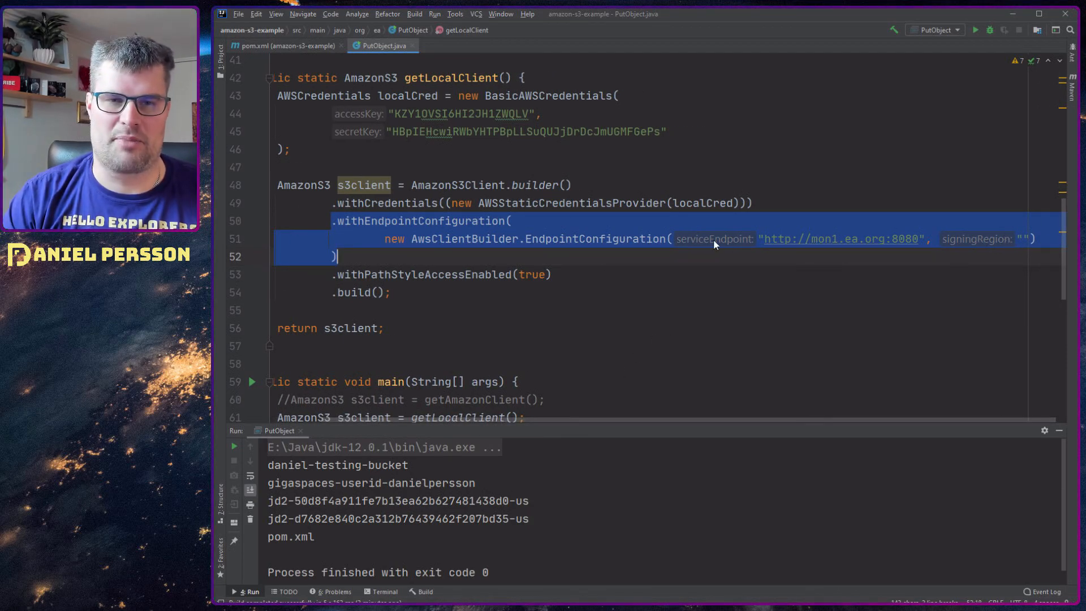
pyautogui.moveTo(914, 239)
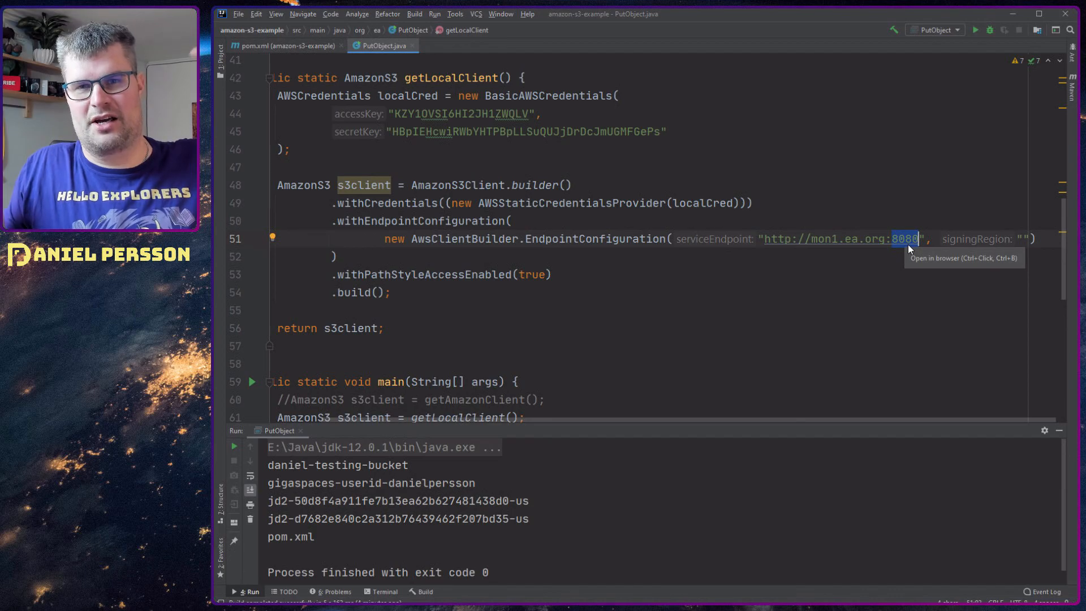
pyautogui.moveTo(795, 259)
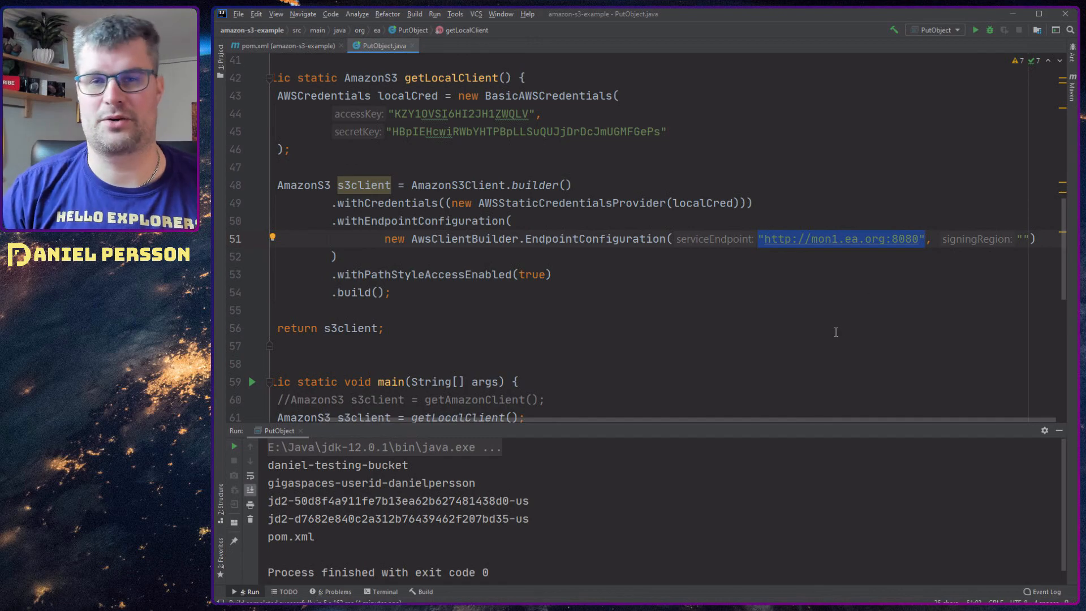
pyautogui.moveTo(827, 259)
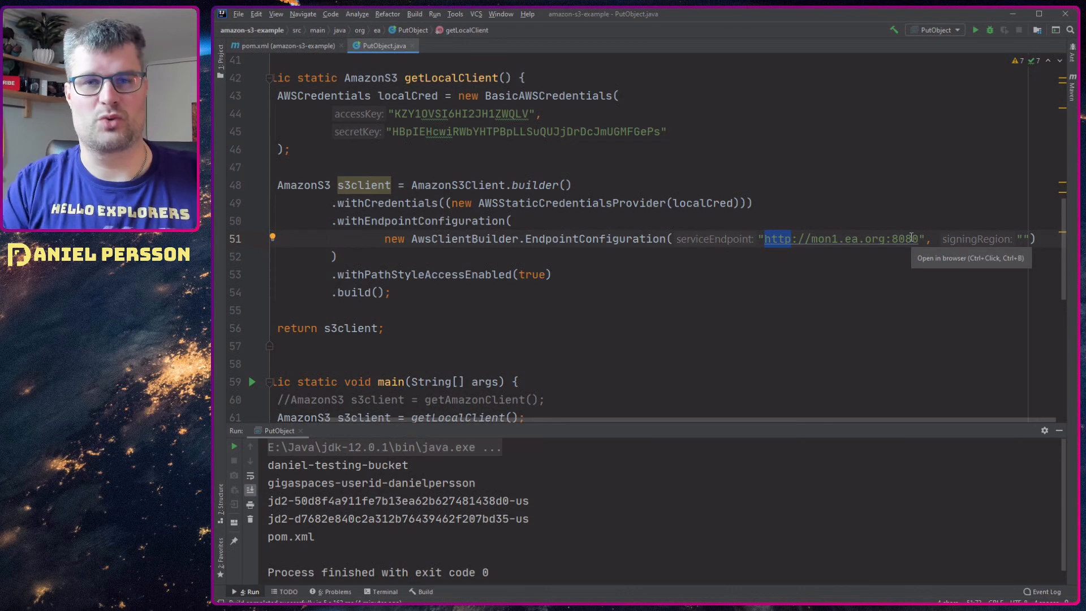
pyautogui.moveTo(593, 277)
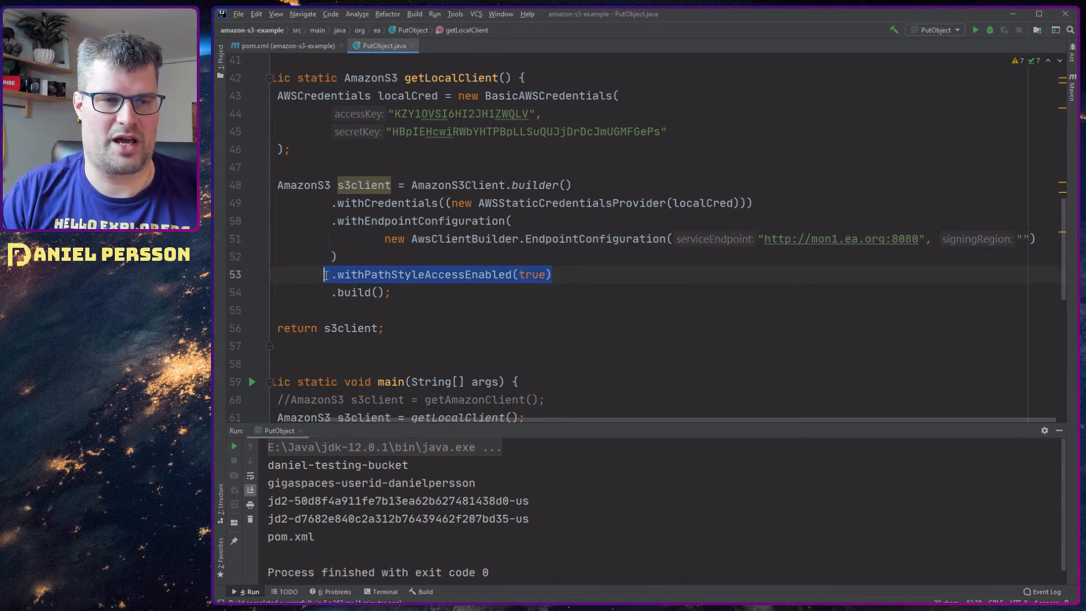
pyautogui.click(434, 274)
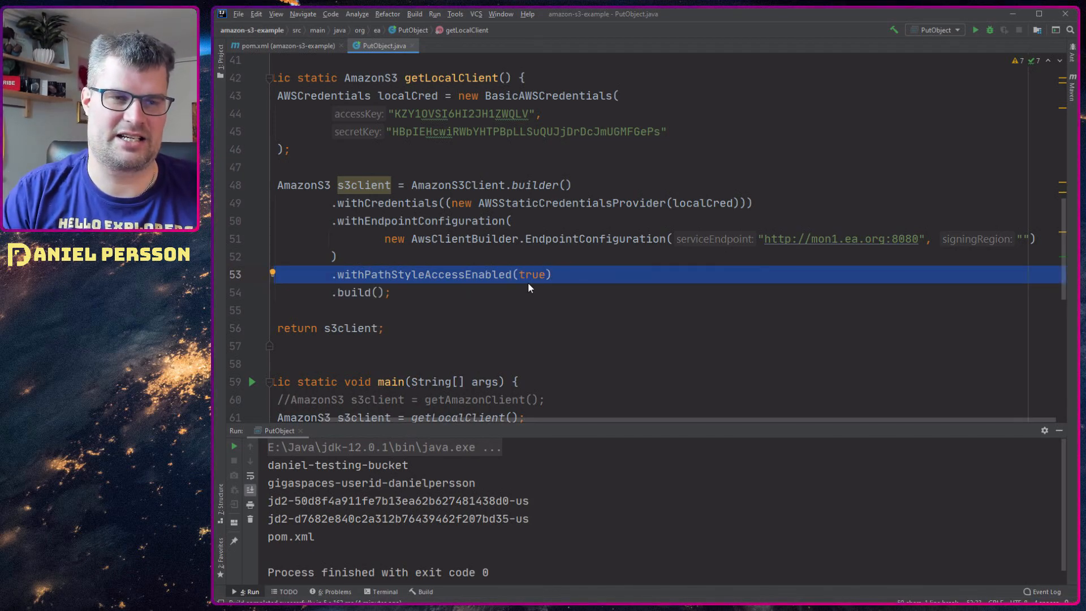
pyautogui.moveTo(532, 285)
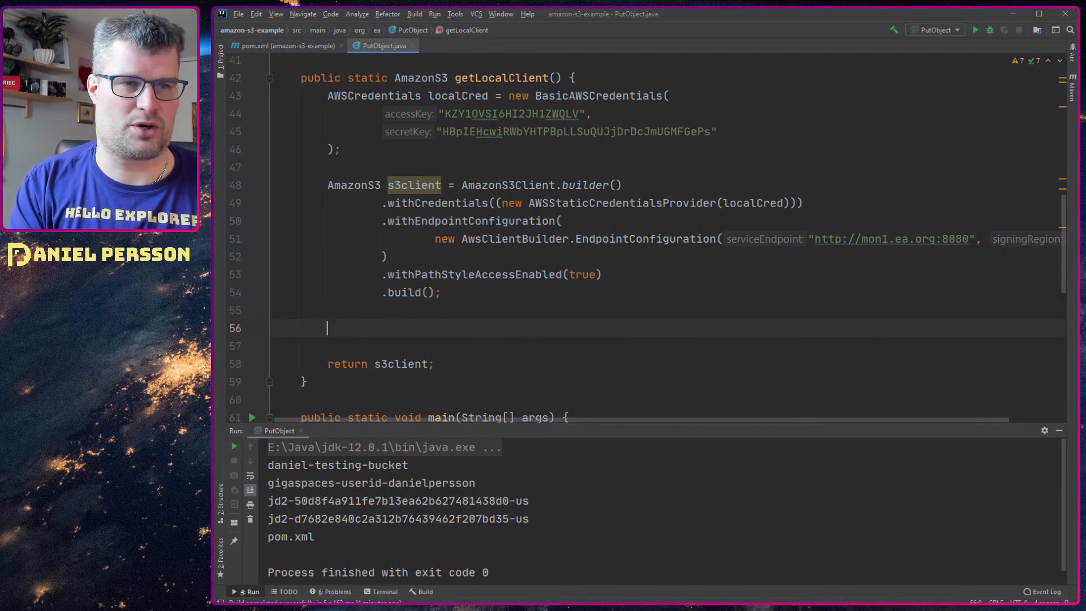
pyautogui.write('daniel-')
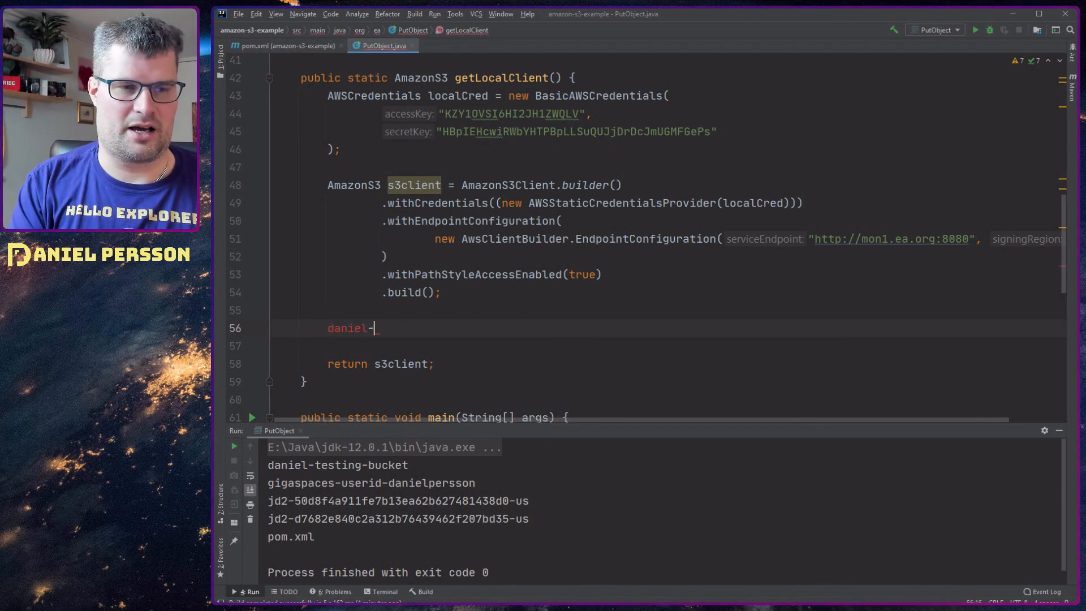
pyautogui.write('testing-')
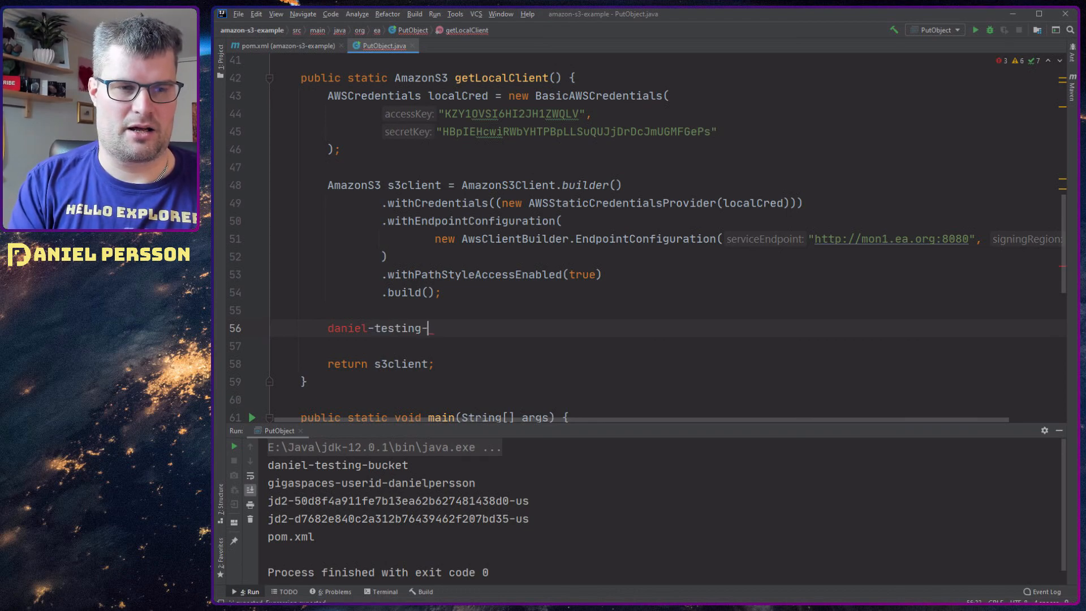
pyautogui.write('bucket.a')
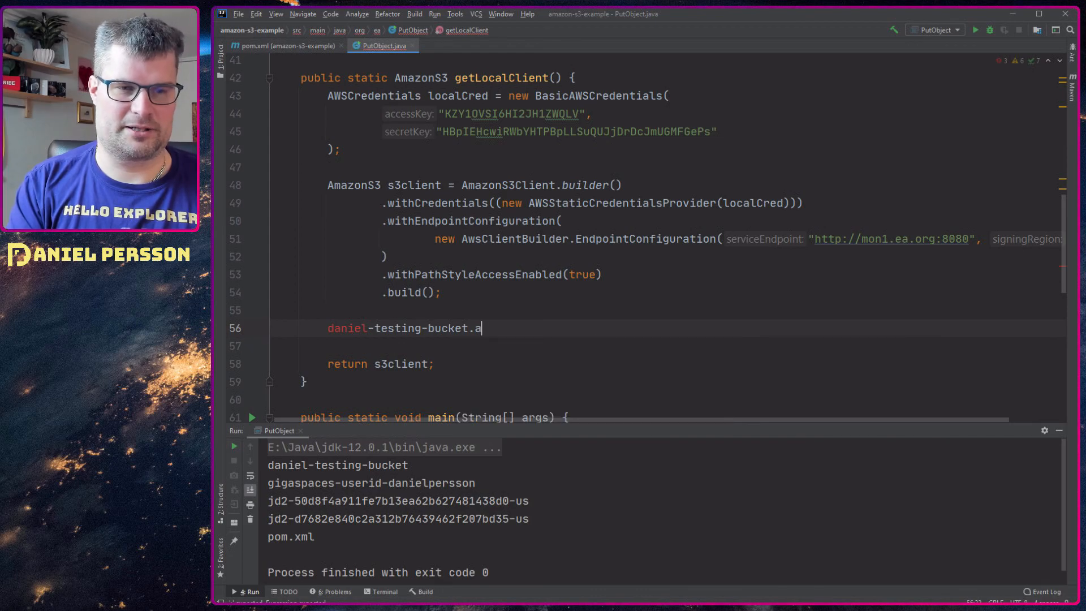
pyautogui.write('u')
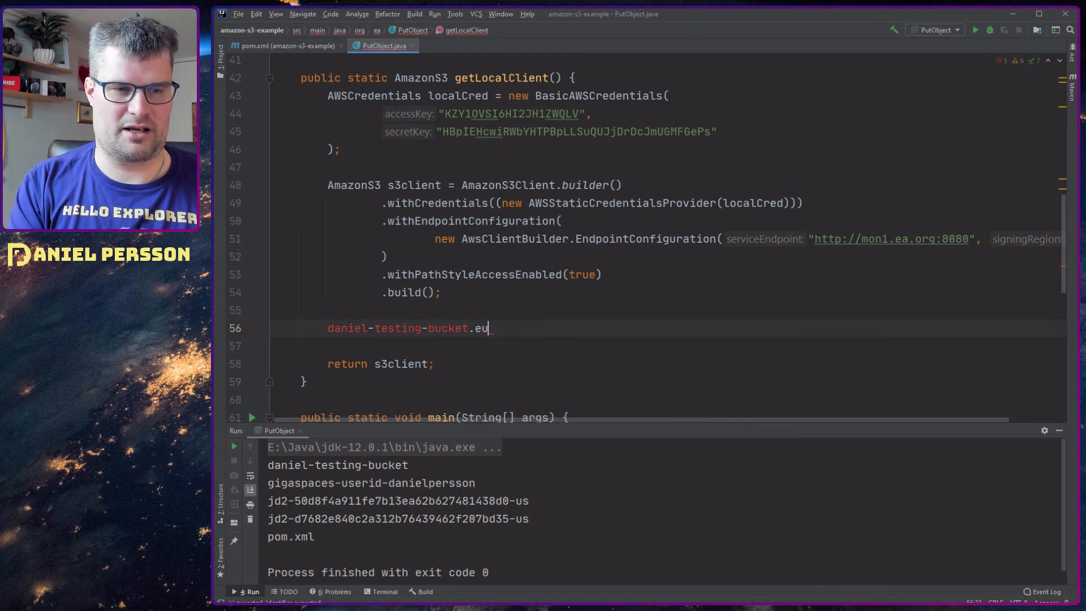
pyautogui.press('Backspace')
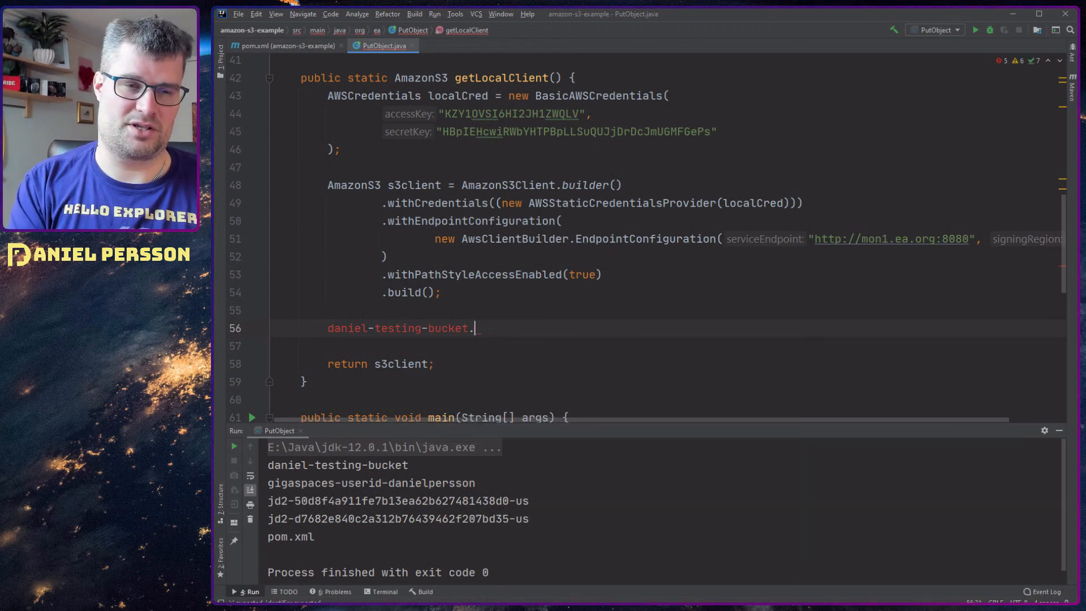
pyautogui.write('.us-east-')
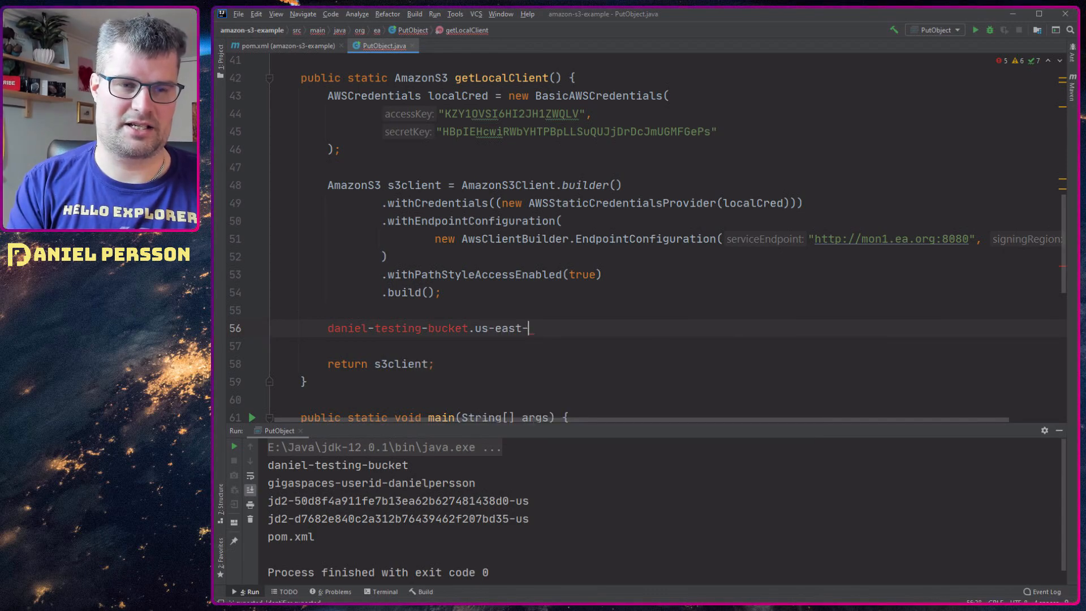
pyautogui.write('1.amaax')
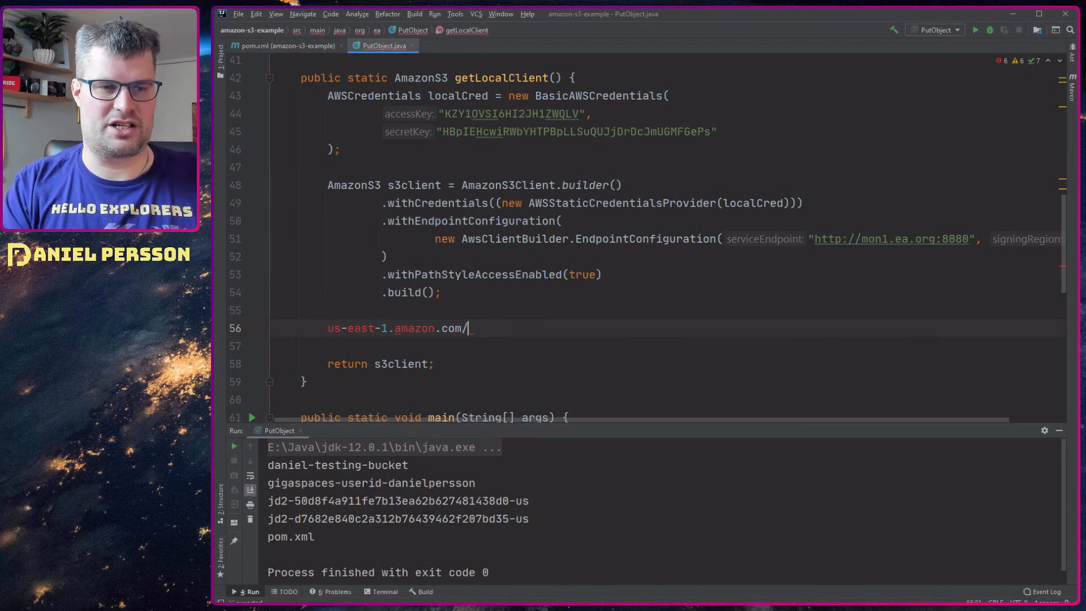
pyautogui.write('daniel-testing-bucket/')
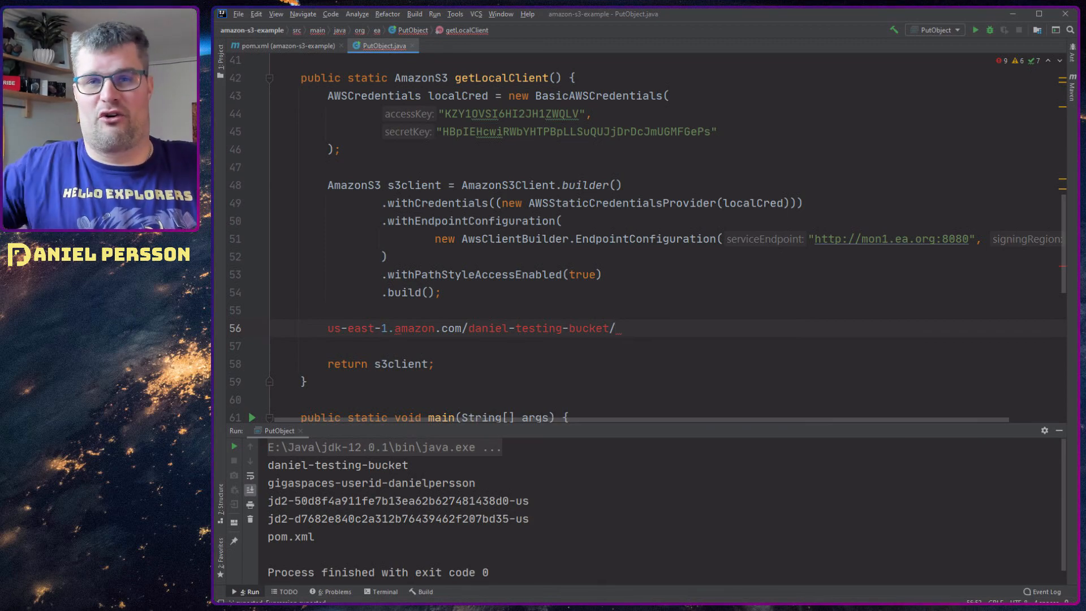
pyautogui.press('Ctrl+Z')
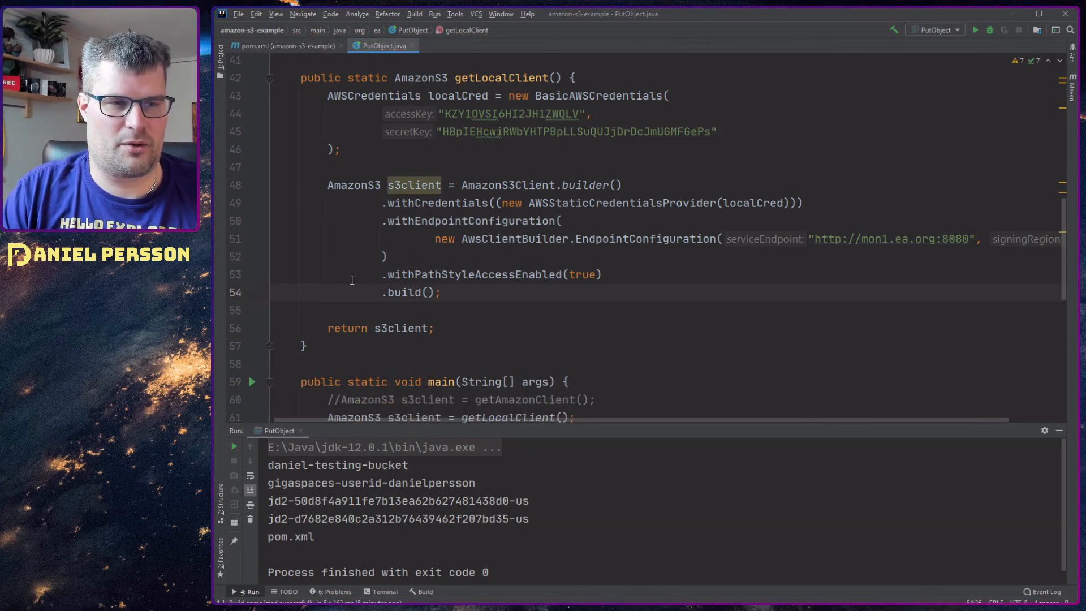
# - Run PutObject against the Ceph gateway and check the output: daniel-testing-bucket and pom.xml
pyautogui.scroll(-3)
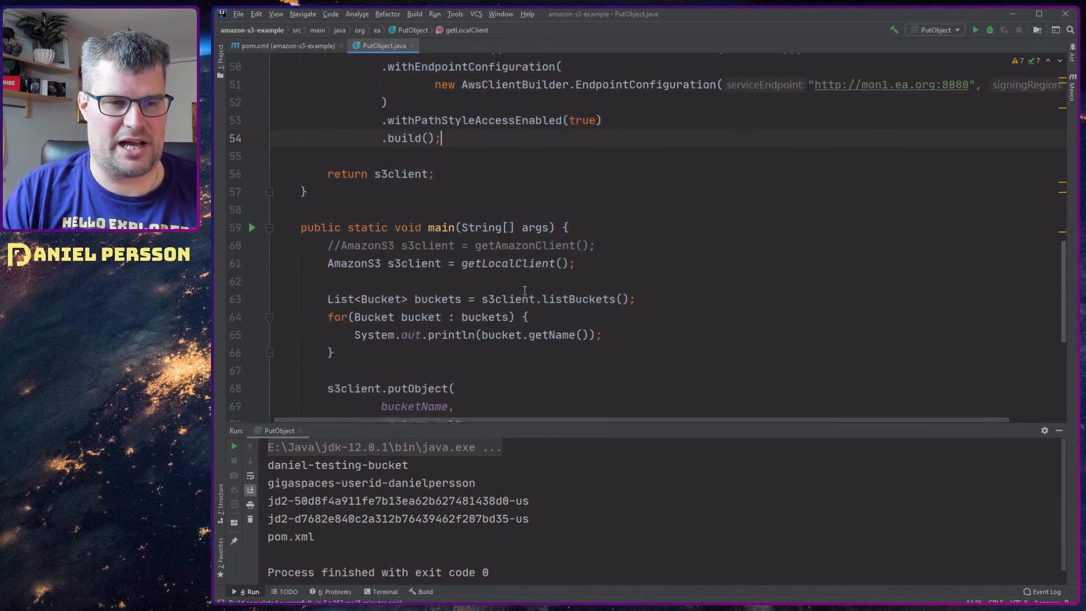
pyautogui.scroll(-3)
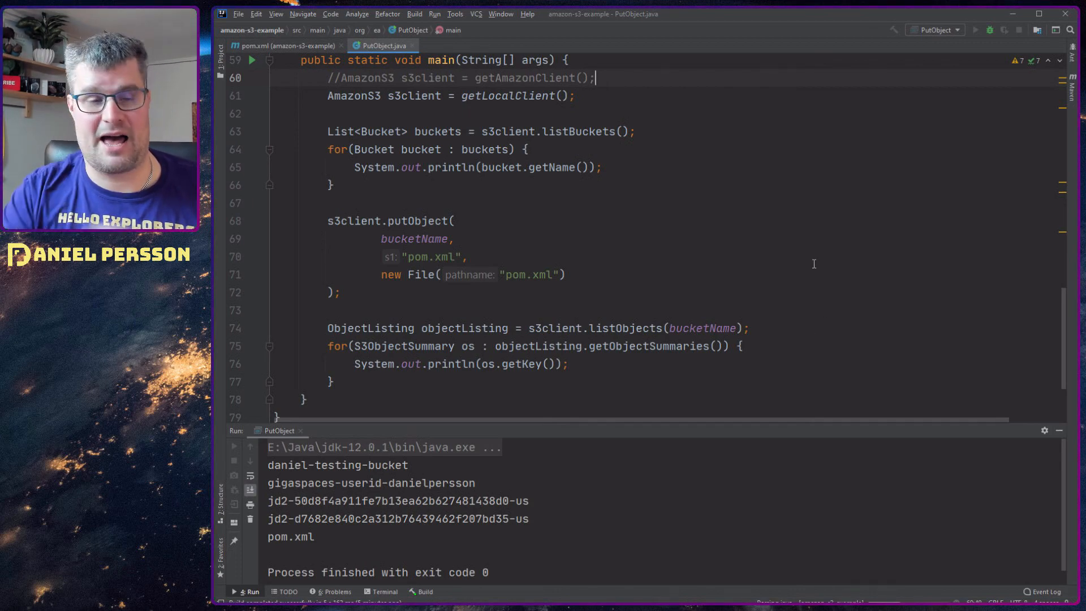
pyautogui.click(975, 30)
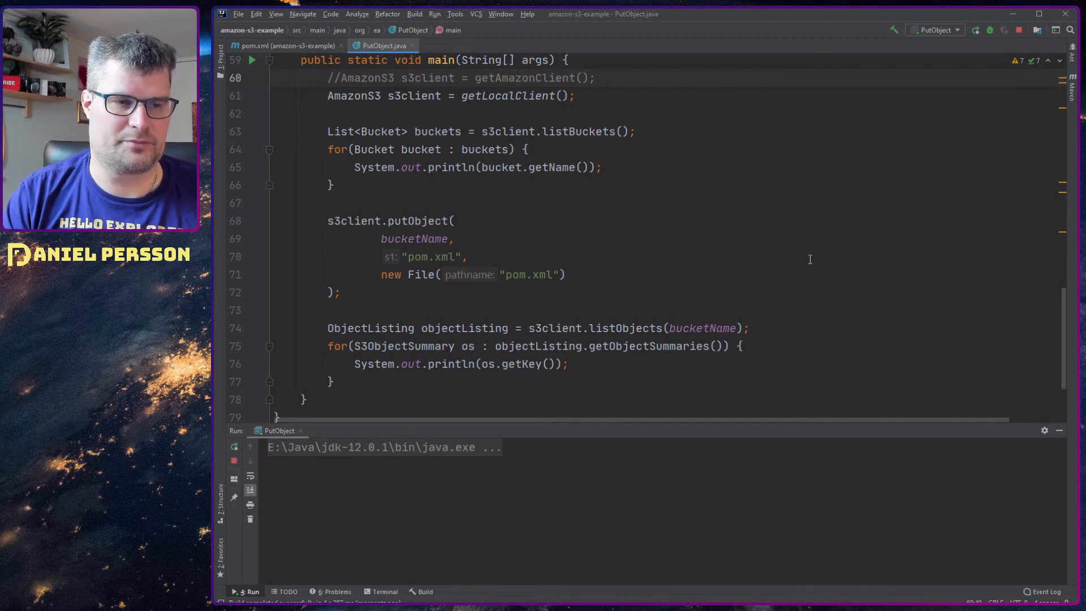
pyautogui.scroll(-3)
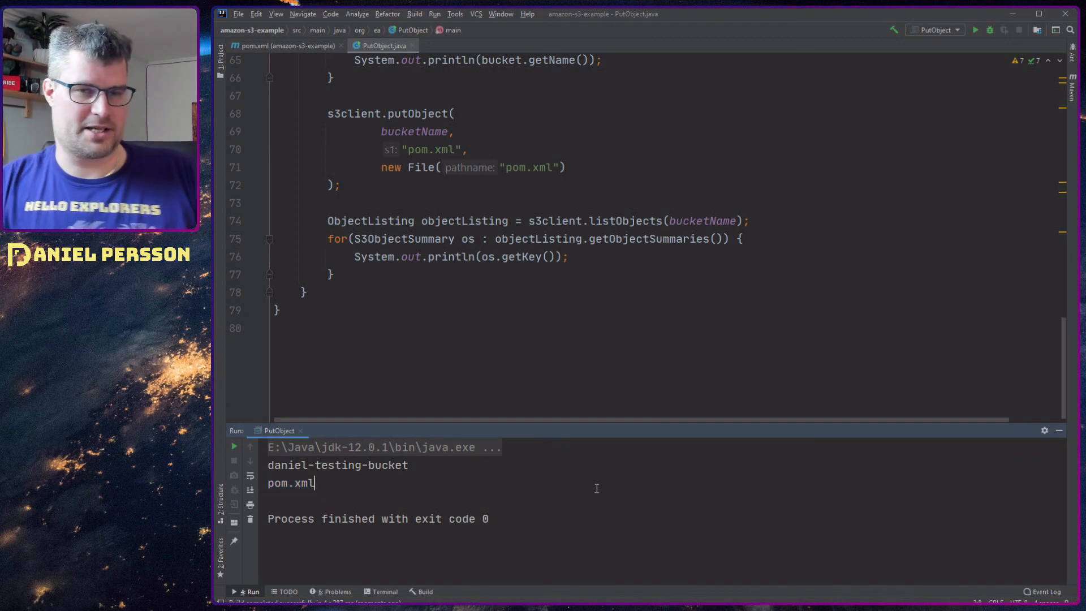
pyautogui.scroll(3)
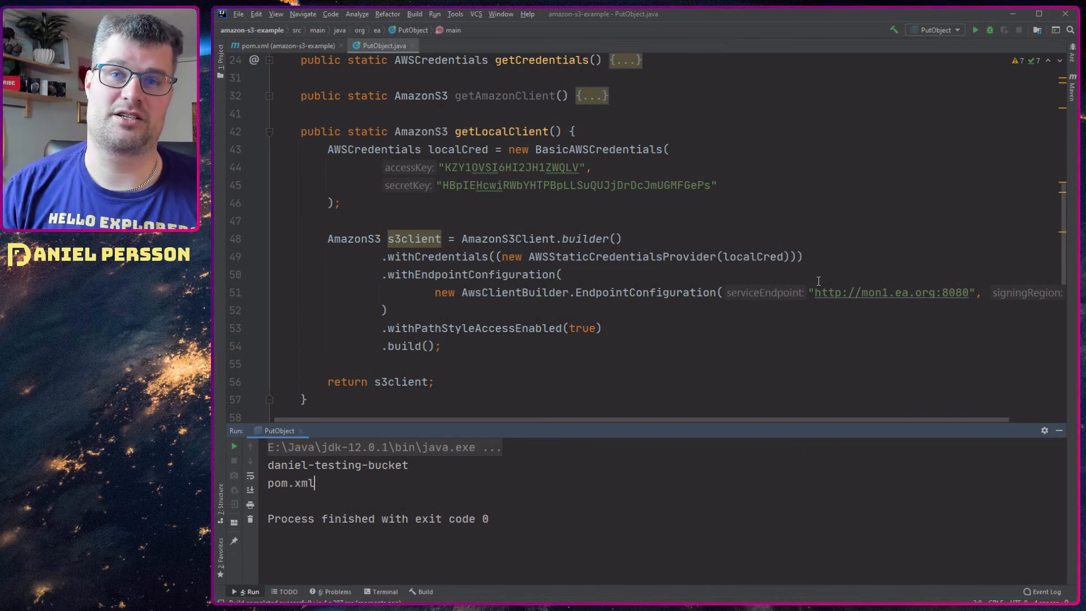
pyautogui.scroll(-3)
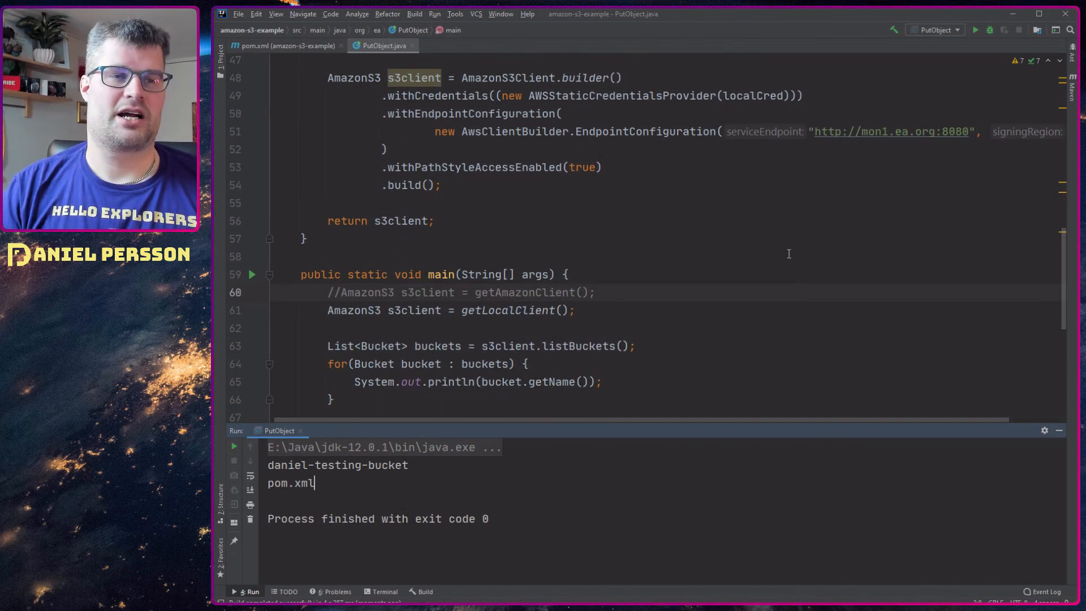